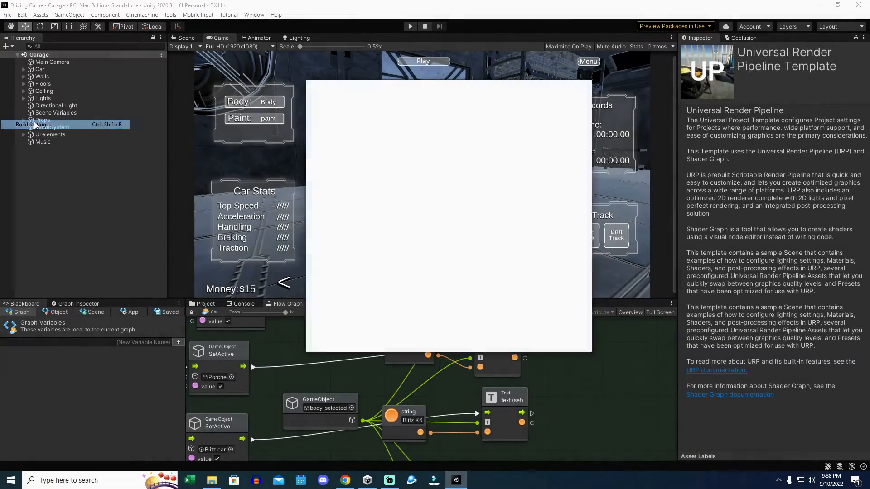
Open Unity's Build Settings, then the Player settings, scrolling to company, product name, version and icon.
left_click(32, 124)
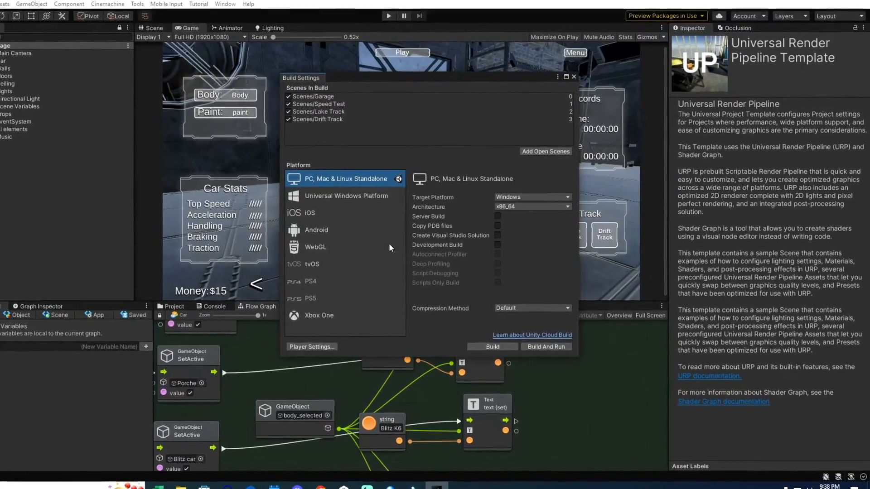
left_click(311, 347)
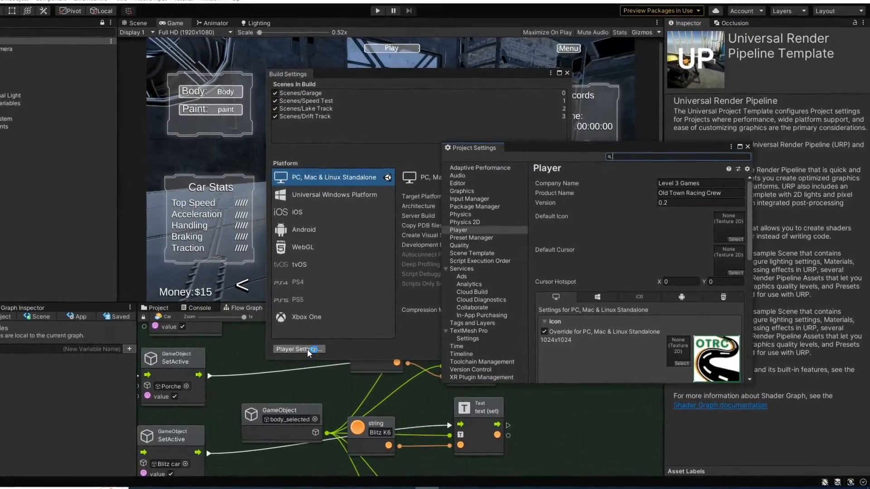
scroll("down", 3)
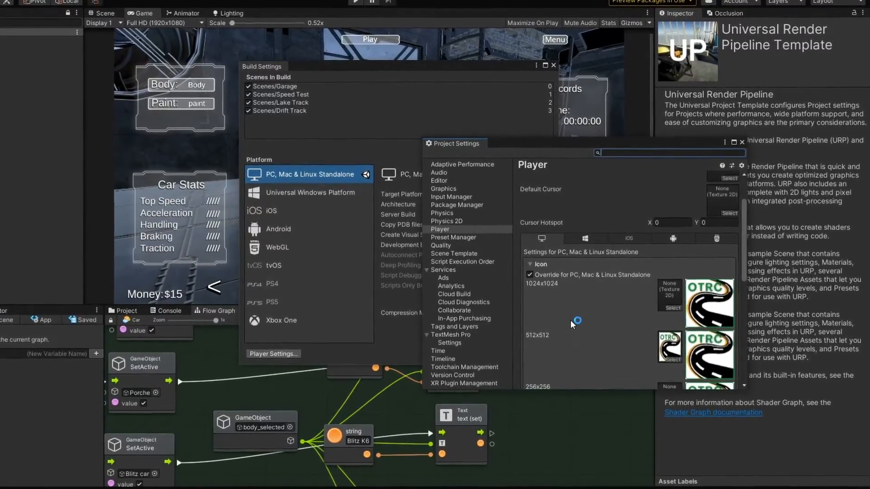
scroll("down", 3)
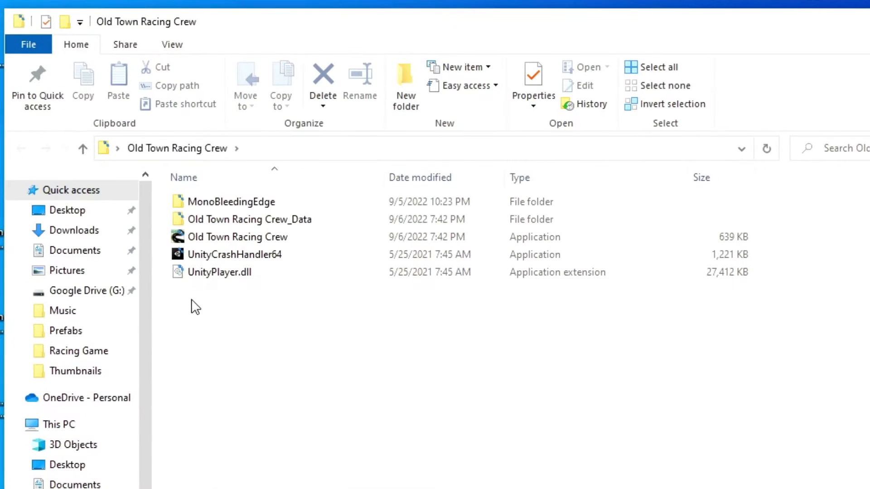
mouse_move(225, 290)
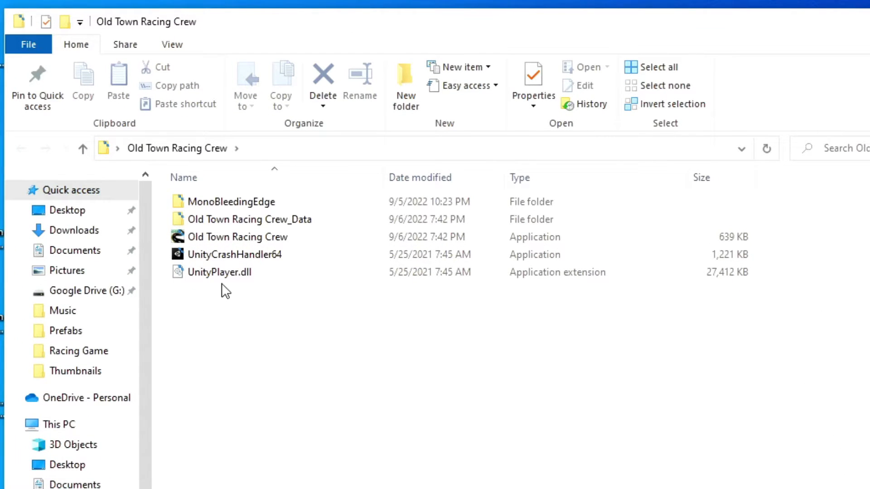
mouse_move(277, 249)
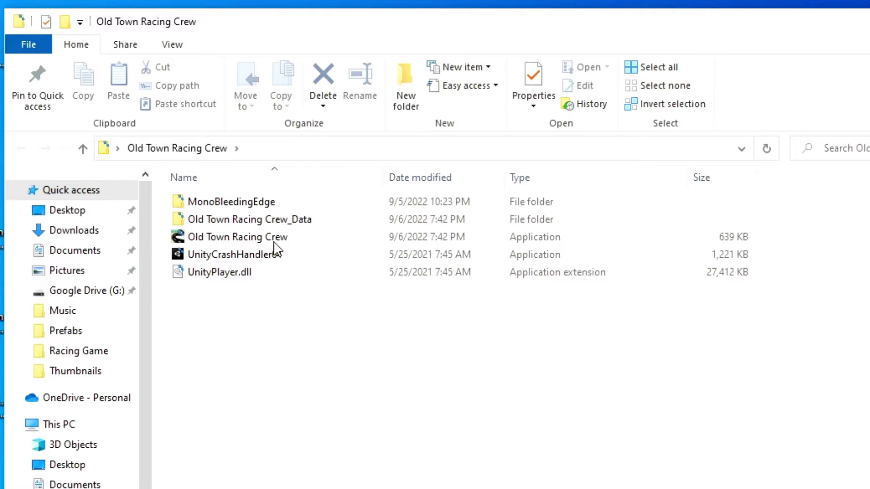
mouse_move(336, 192)
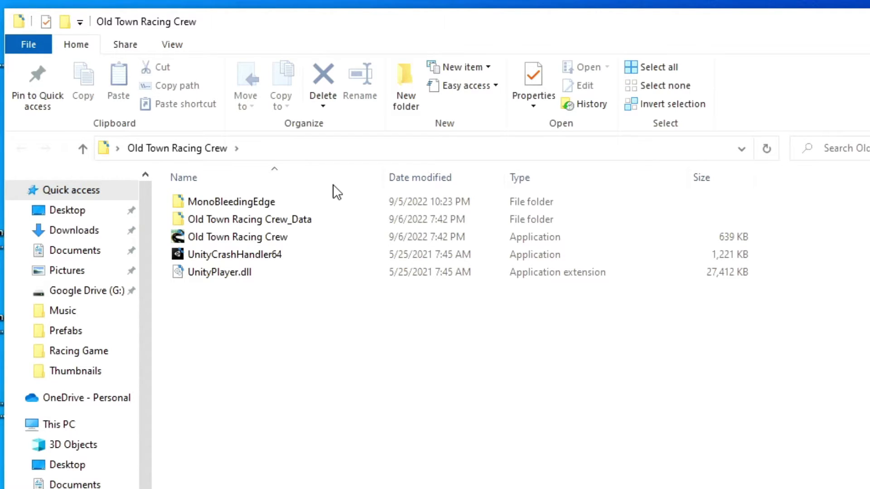
mouse_move(383, 136)
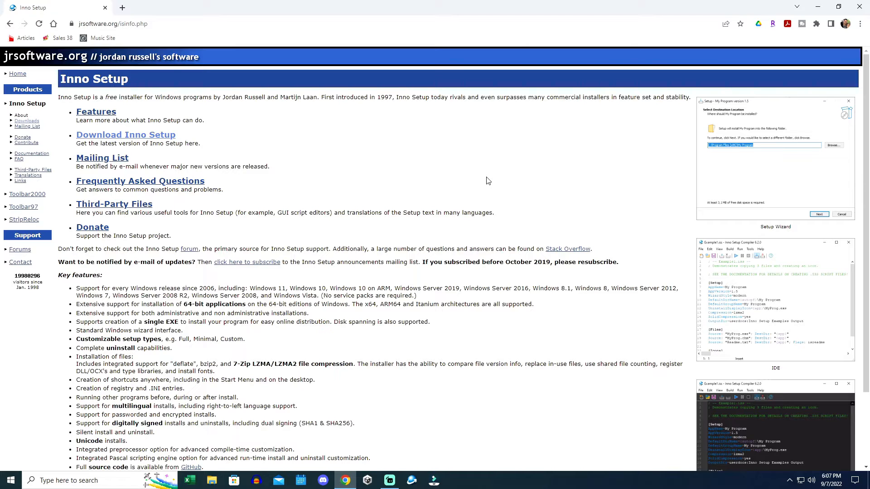
mouse_move(164, 142)
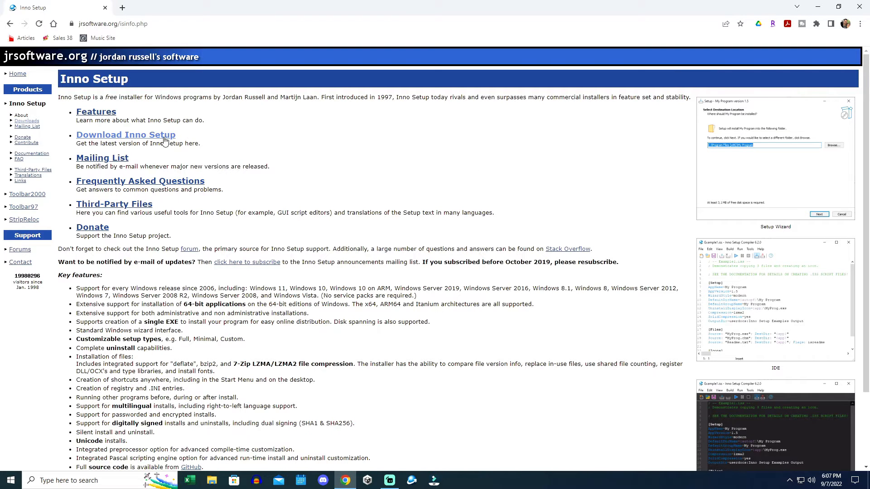
Download innosetup-6.2.1.exe from the Stable Release section of the Inno Setup downloads page.
left_click(125, 135)
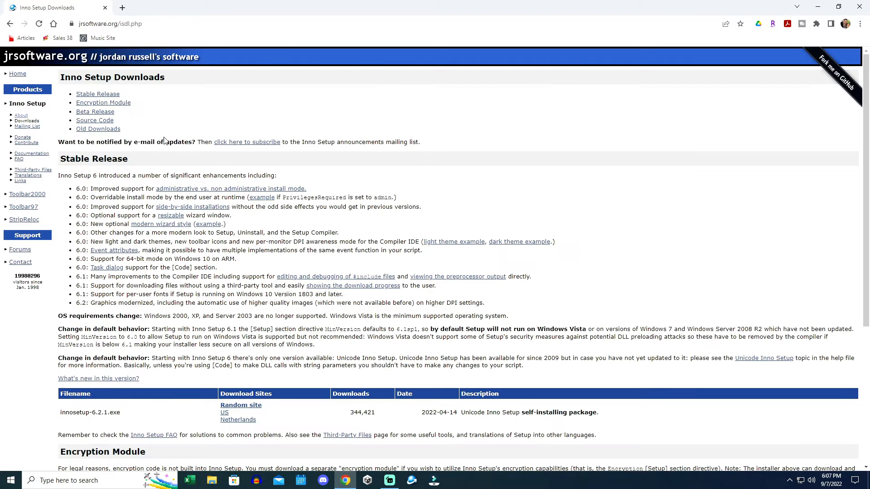
scroll("down", 3)
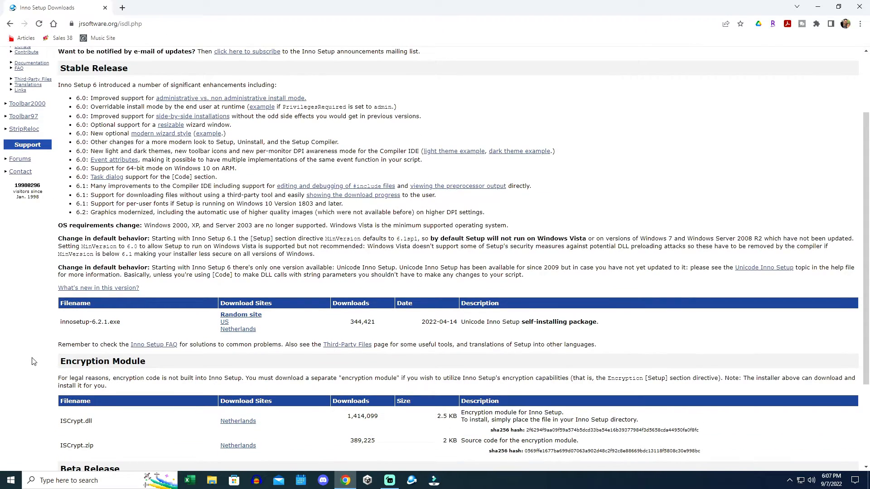
mouse_move(241, 316)
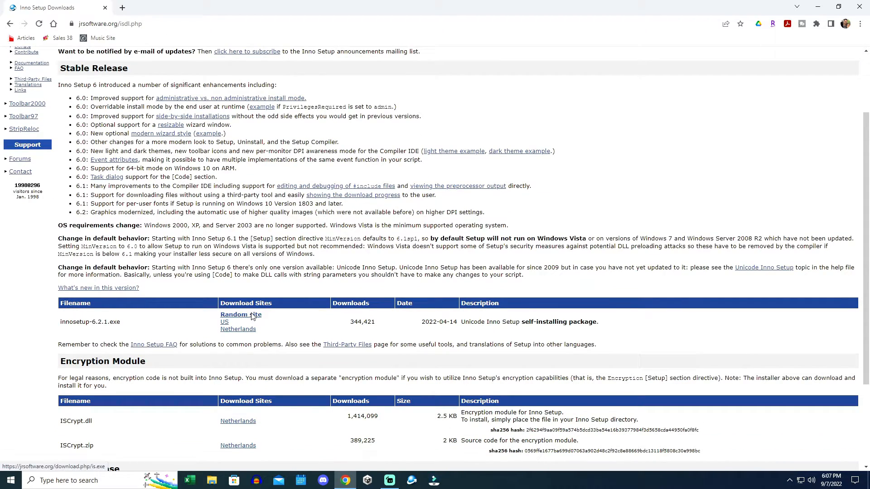
left_click(240, 315)
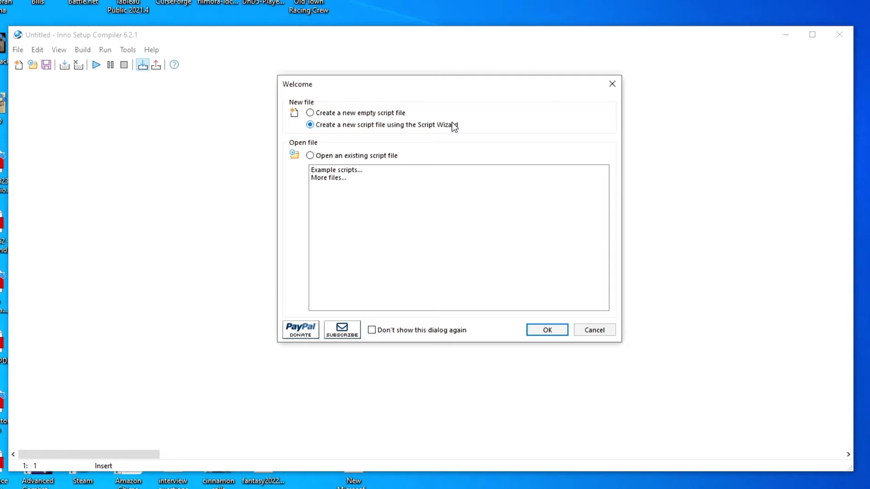
Start the Script Wizard and create an 'Old Town Racing Crew_Data' folder in the build folder.
left_click(546, 329)
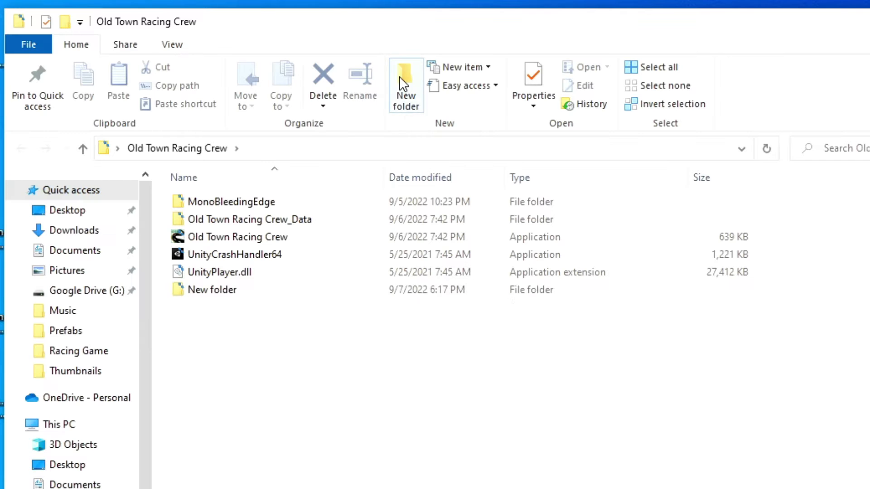
left_click(405, 84)
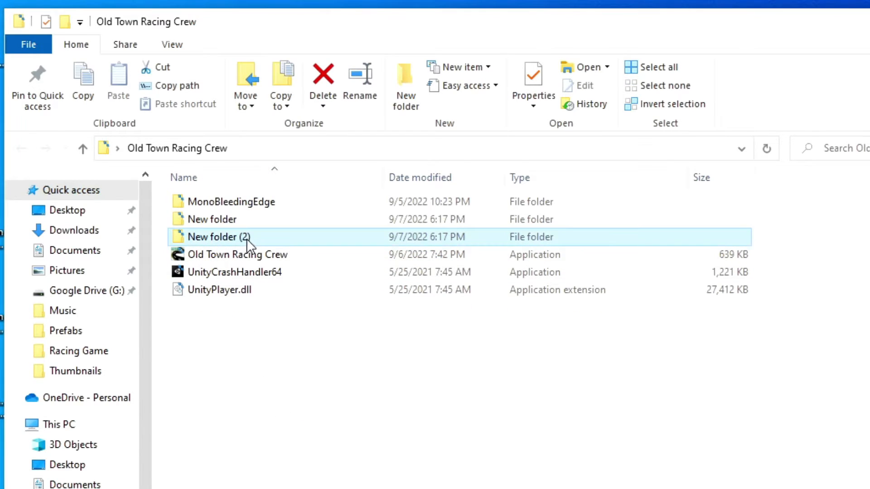
type("Old Town Racing Crew_Data")
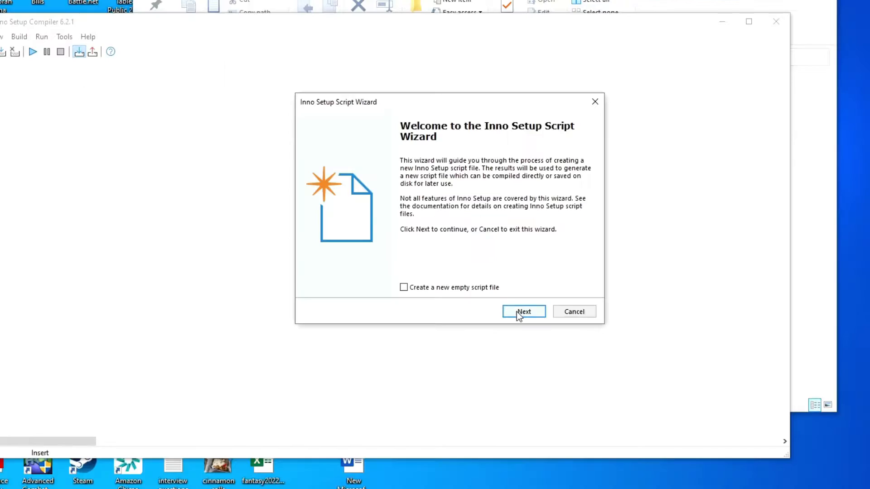
Enter publisher 'Level 3 GAm' and website youtube.com/justusforan in the wizard's application information.
left_click(523, 311)
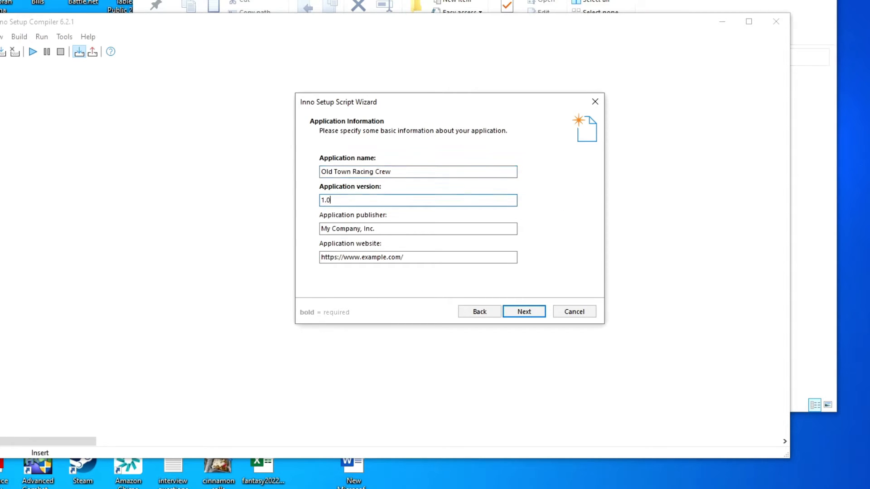
type("Level 3 GAm")
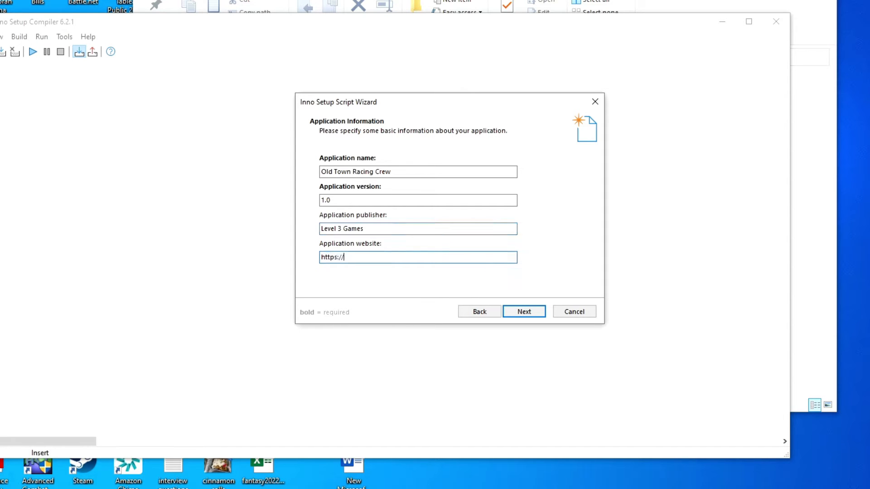
type("youtube.com/justusforan")
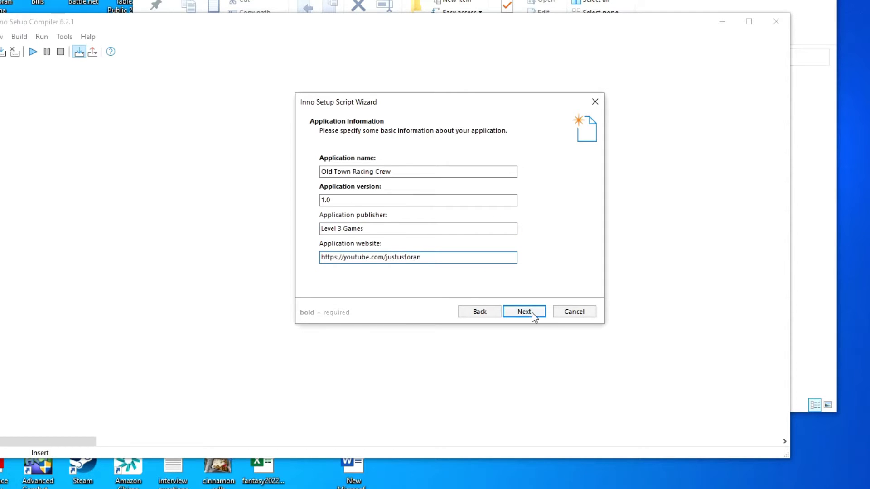
left_click(524, 312)
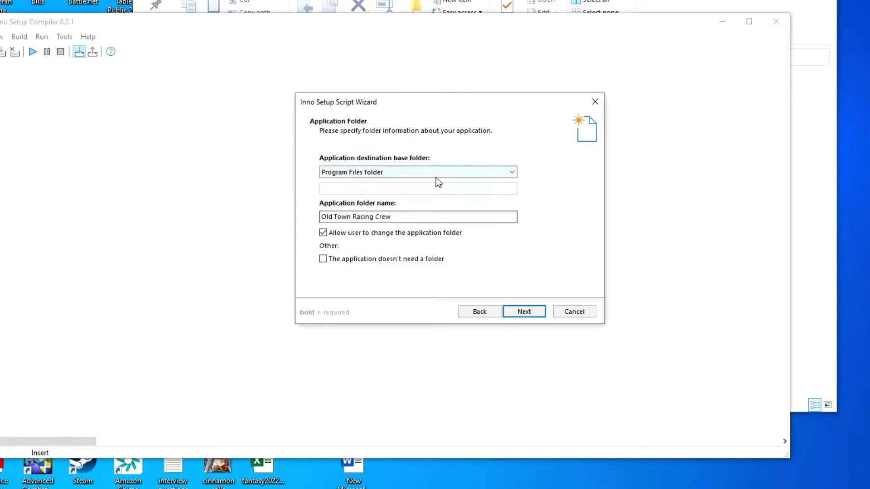
Choose the Desktop Old Town Racing Crew build as the main executable and source files.
left_click(522, 311)
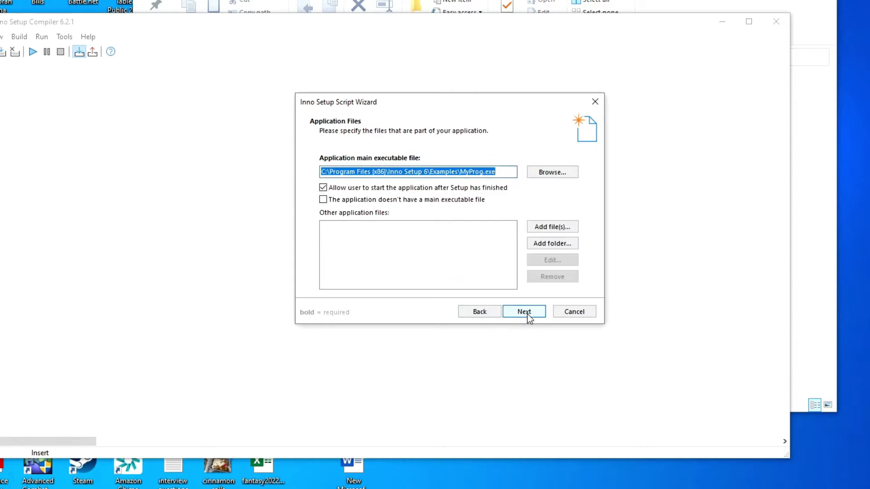
mouse_move(559, 194)
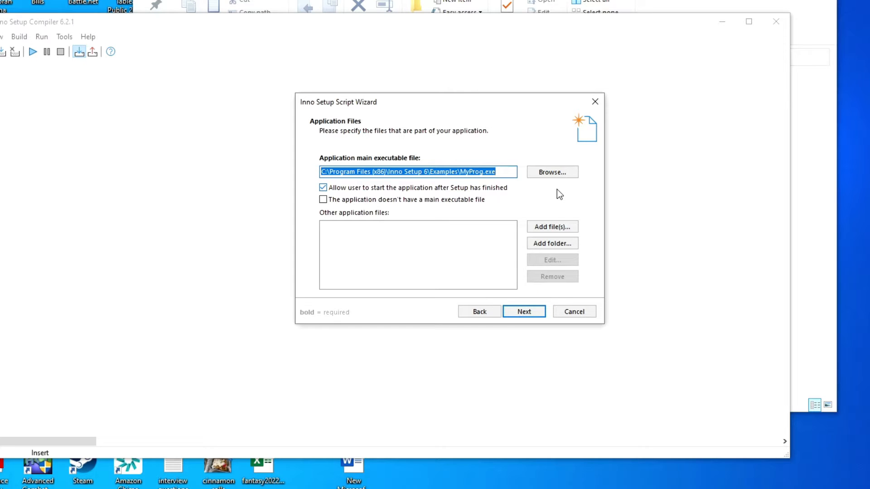
left_click(551, 172)
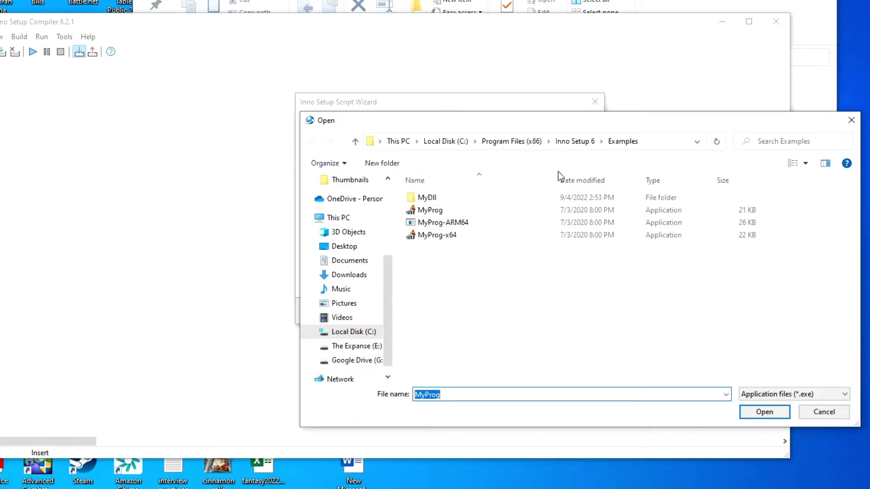
left_click(344, 247)
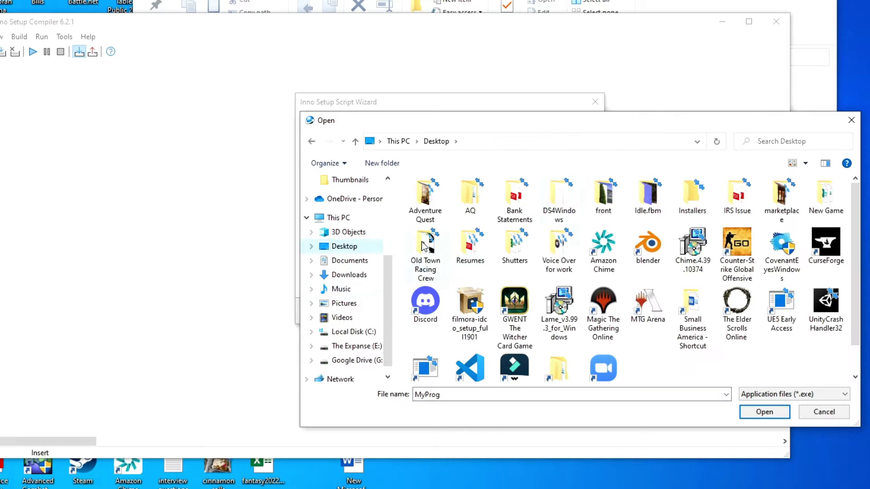
double_click(425, 244)
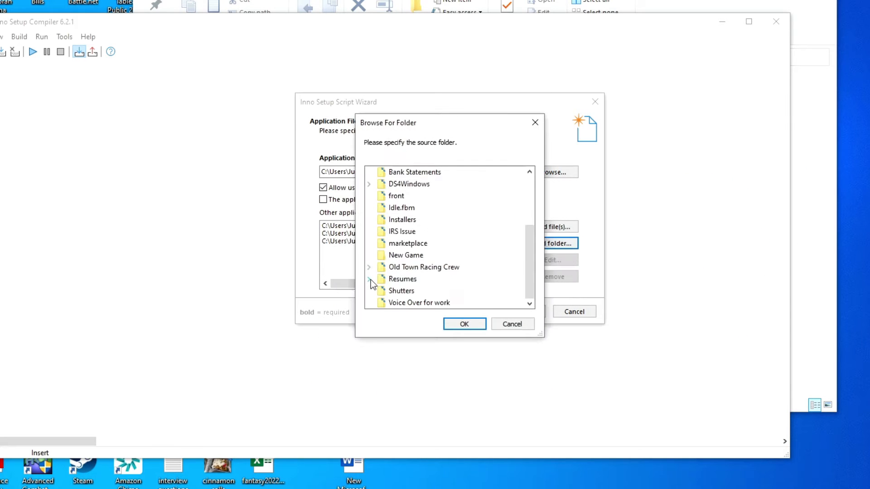
left_click(463, 323)
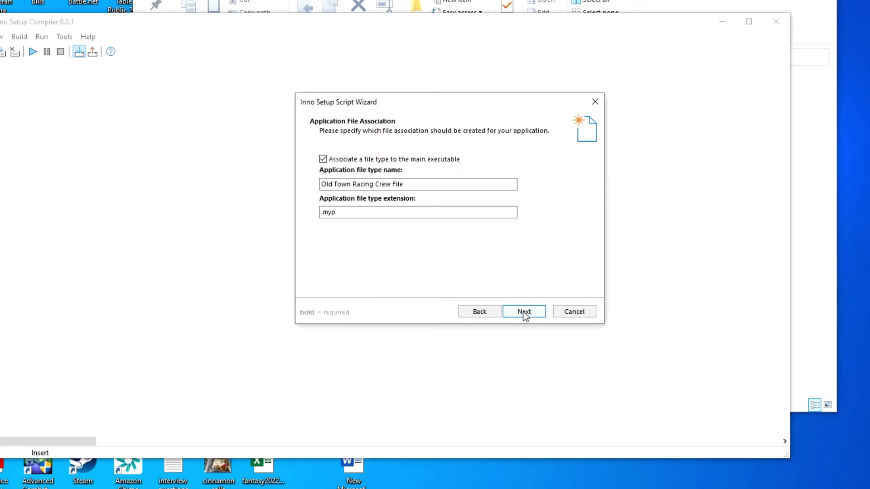
mouse_move(444, 173)
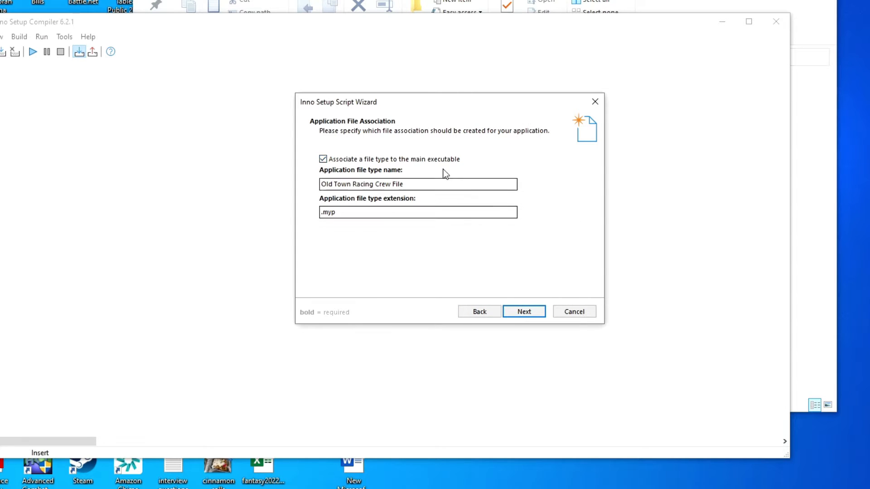
Accept default shortcuts, no license files, all-users install mode and English language.
left_click(523, 311)
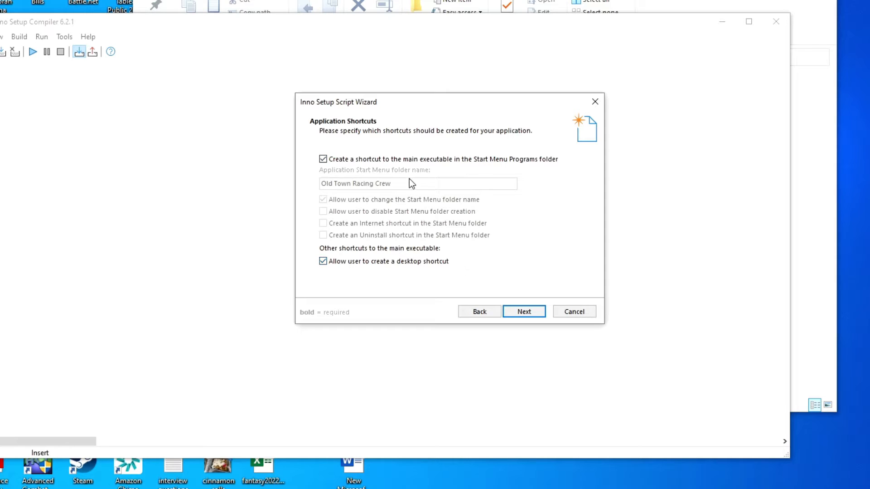
mouse_move(412, 195)
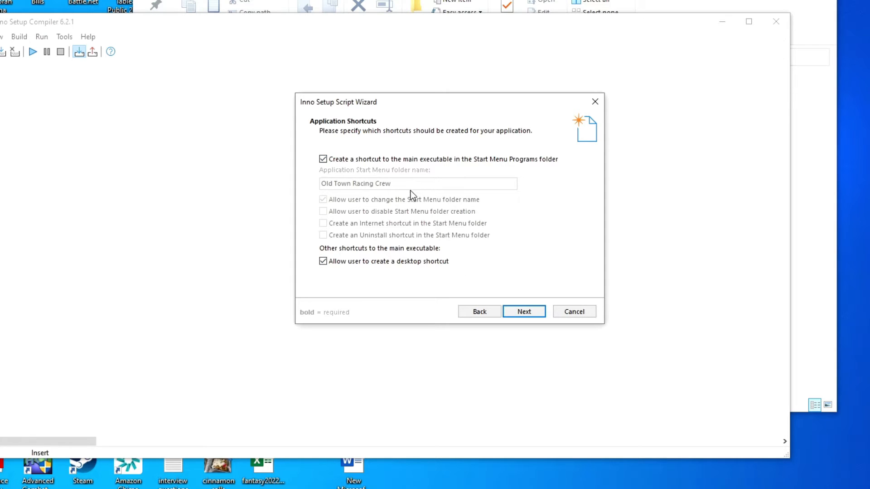
left_click(523, 312)
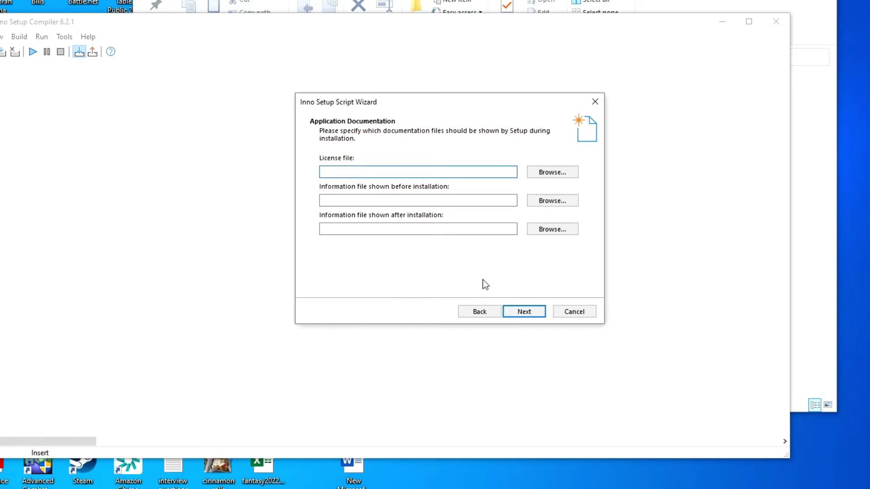
left_click(523, 311)
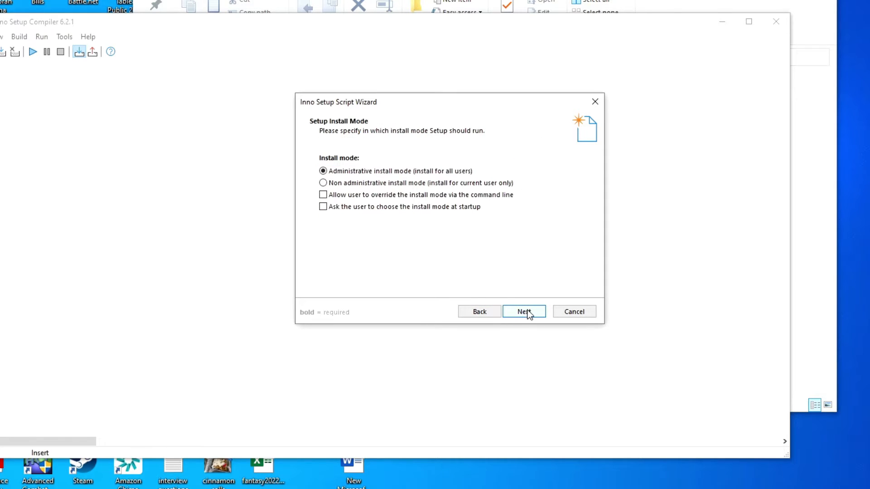
left_click(523, 311)
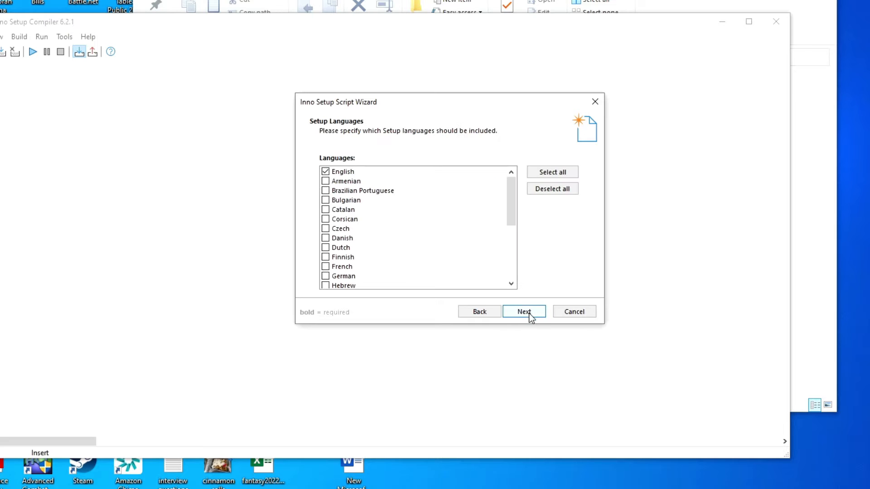
left_click(523, 312)
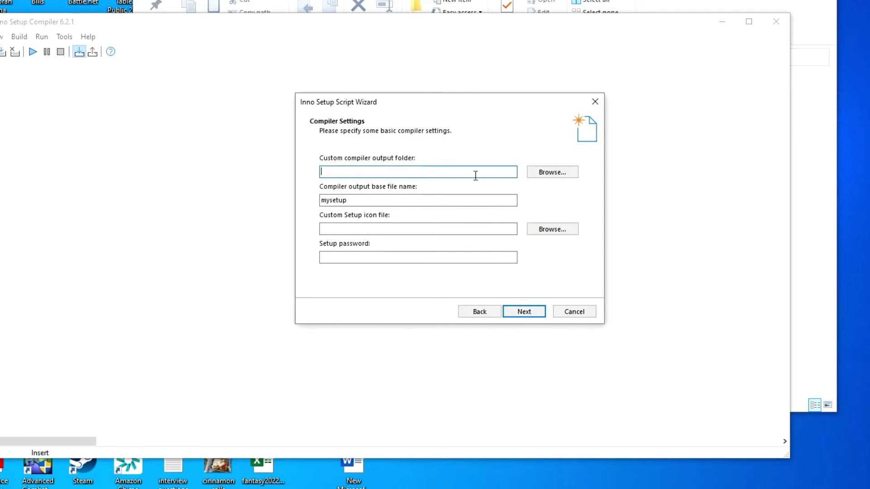
Set output folder to Desktop\Installers and base file name 'Old Town Racing Crew (x86)'.
left_click(551, 172)
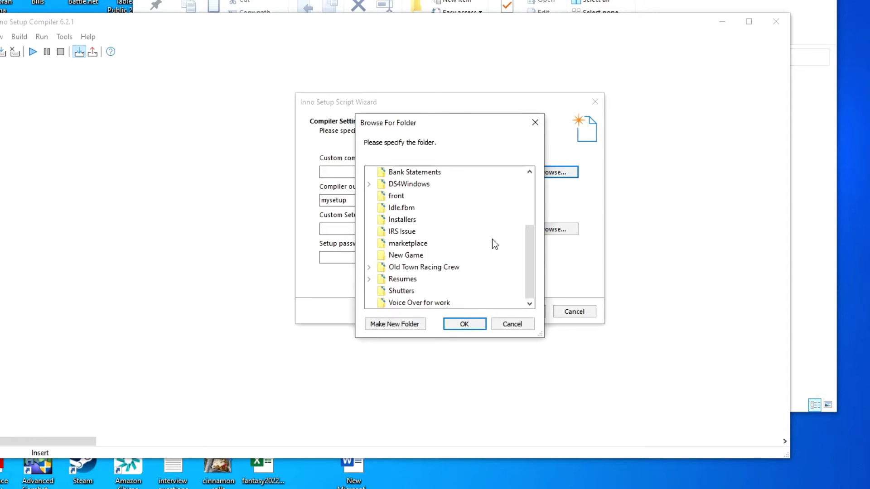
mouse_move(425, 218)
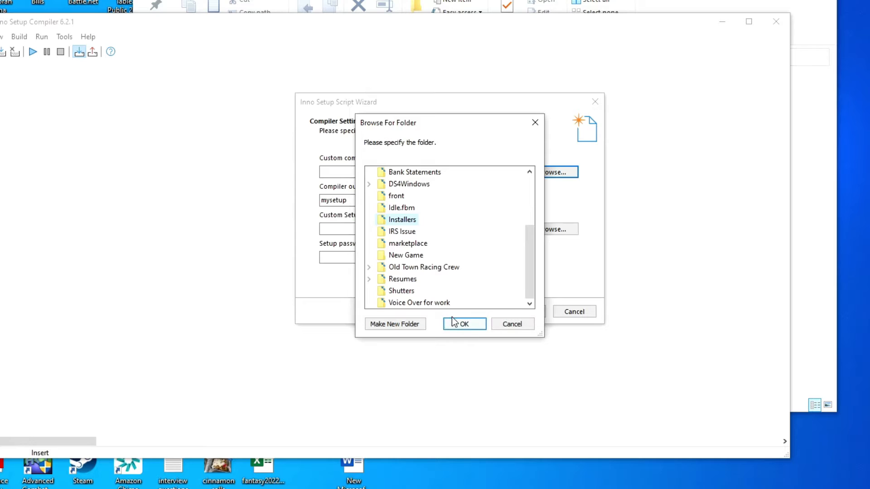
left_click(464, 324)
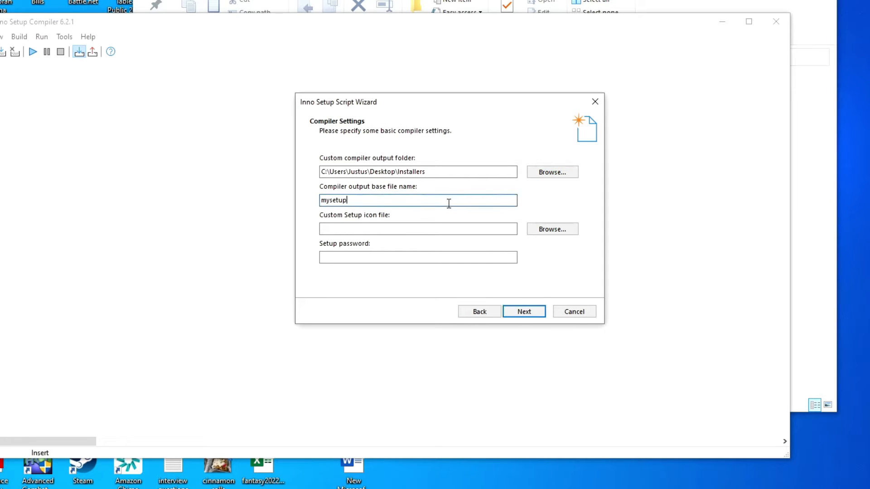
triple_click(417, 200)
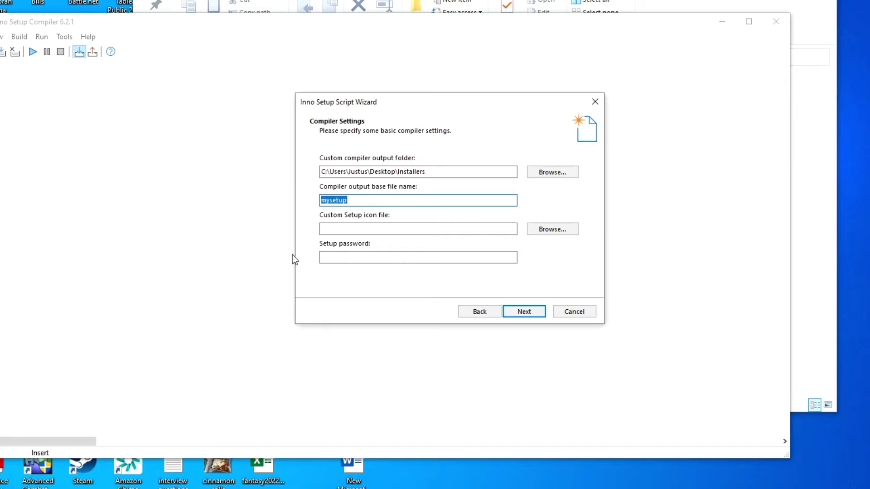
type("Old To")
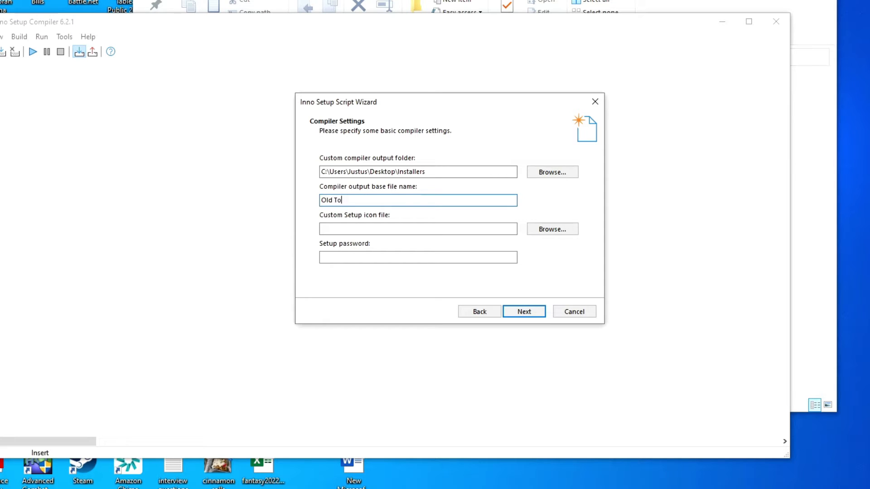
type("wn Racing Crew")
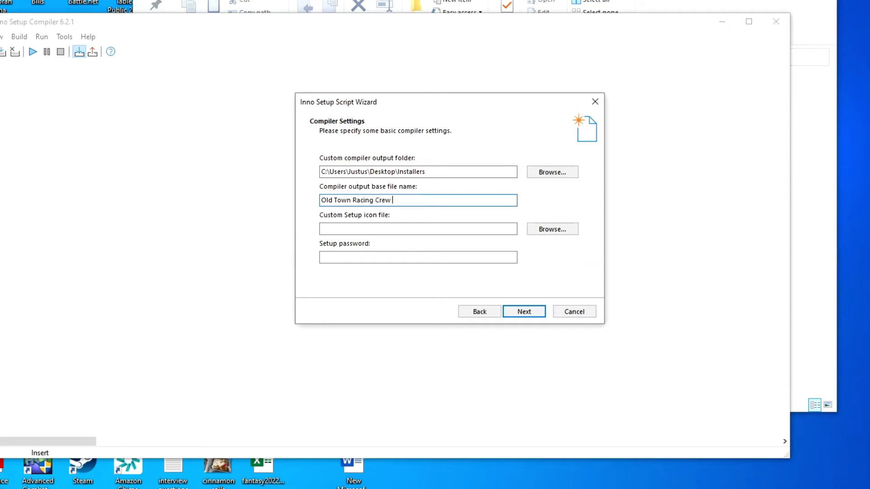
type("(x86")
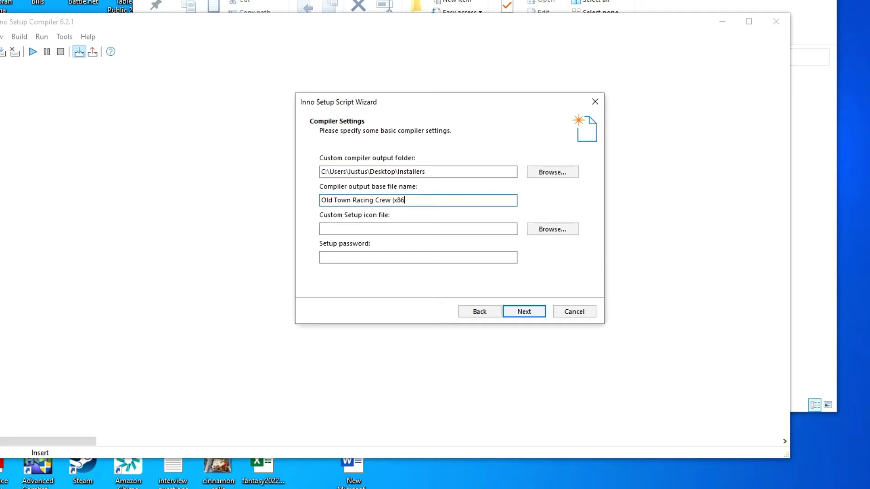
left_click(523, 311)
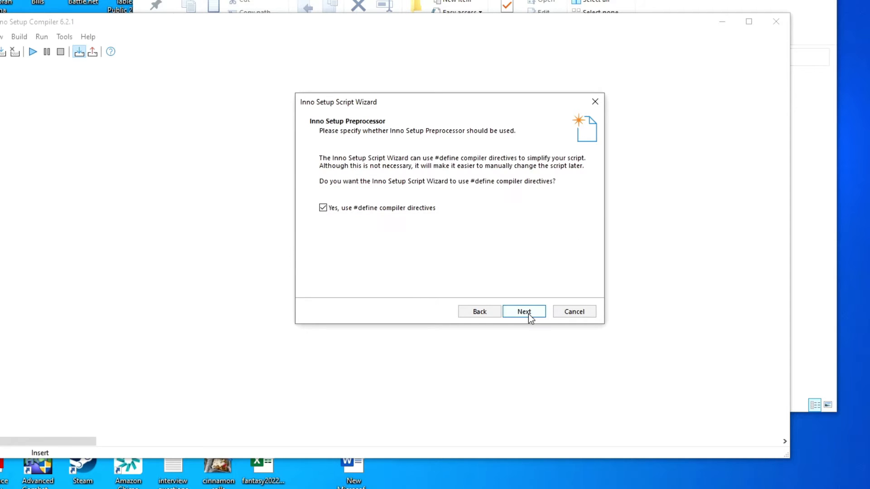
Finish the wizard, choose Yes to compile now and No to saving the script.
left_click(524, 312)
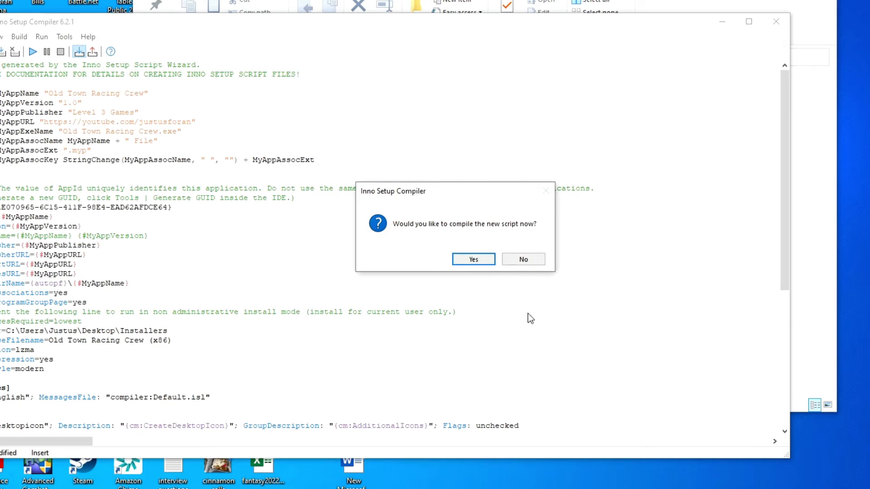
left_click(472, 259)
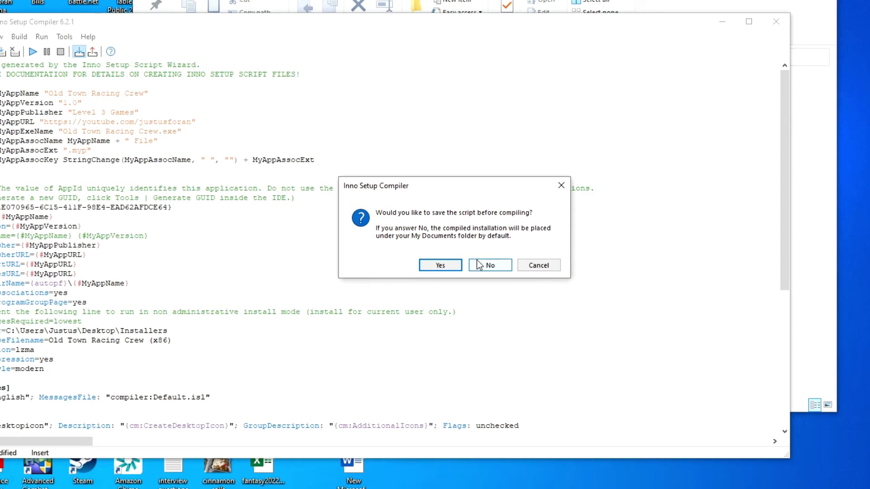
left_click(489, 264)
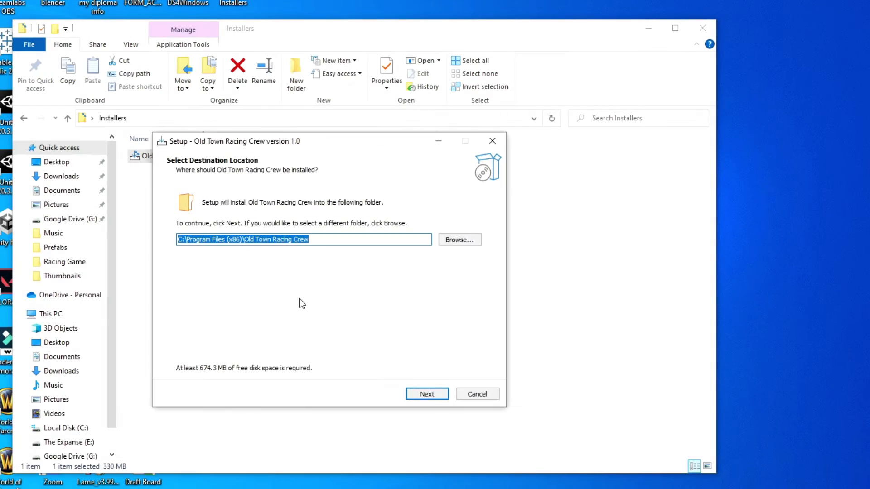
mouse_move(432, 425)
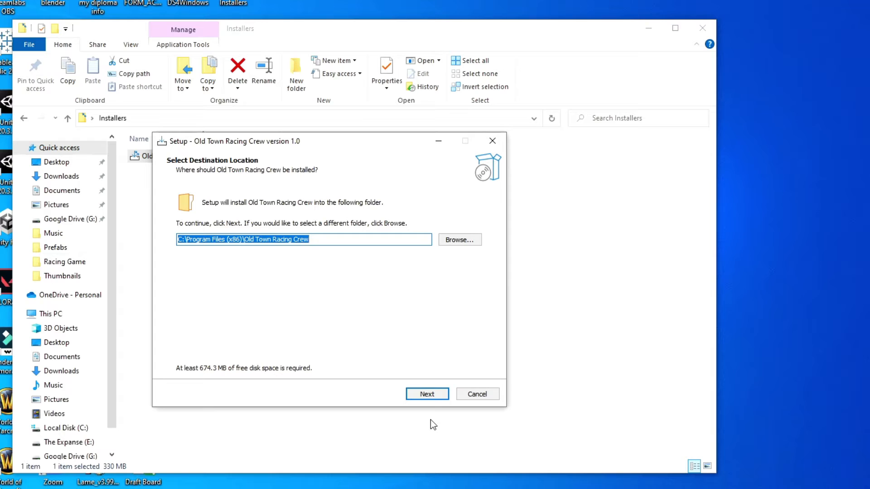
Run the installer with the default Program Files location and 'Create a desktop shortcut' ticked.
left_click(427, 393)
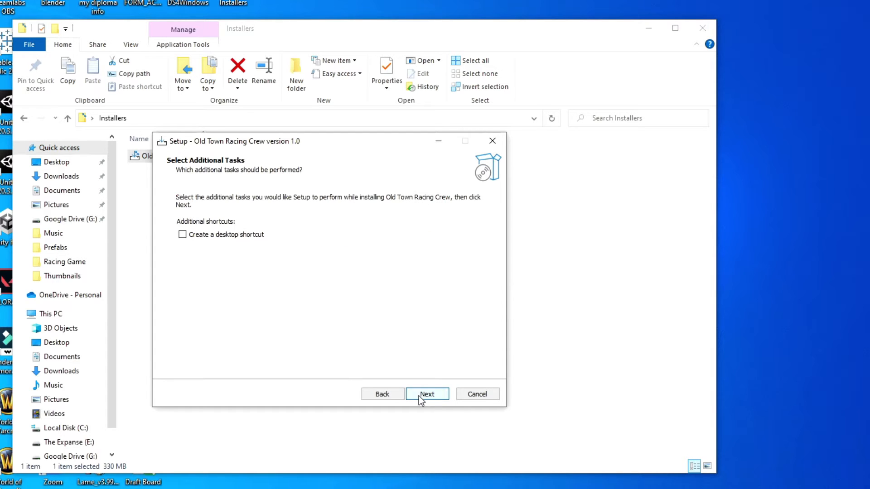
left_click(182, 234)
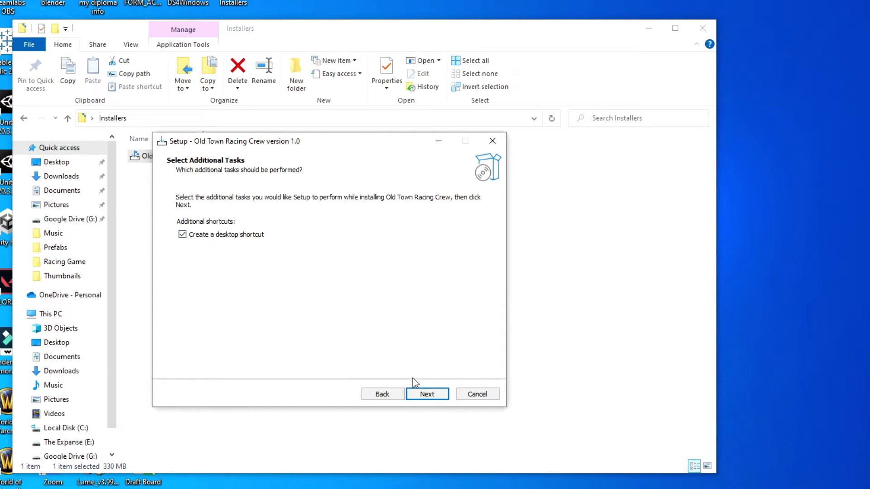
left_click(427, 394)
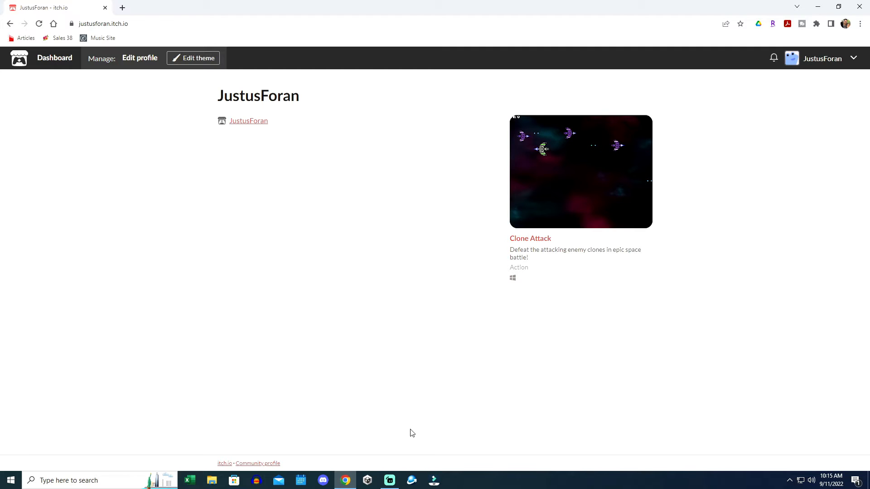
mouse_move(599, 358)
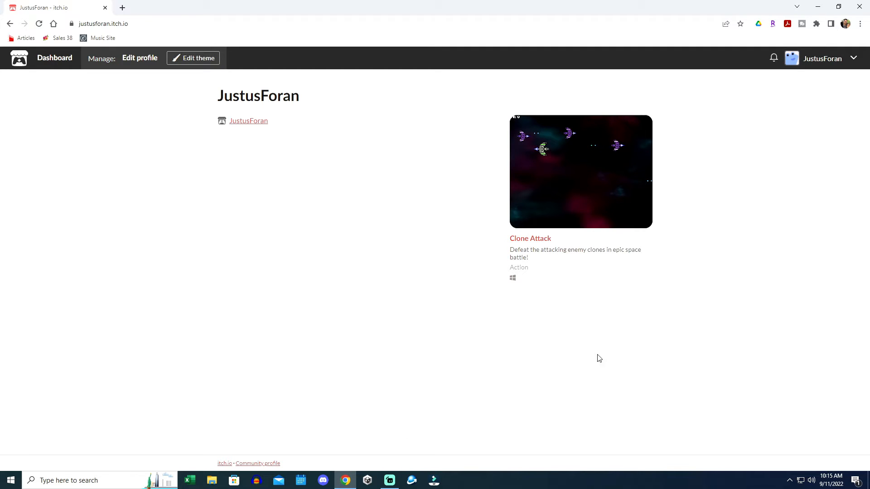
mouse_move(605, 170)
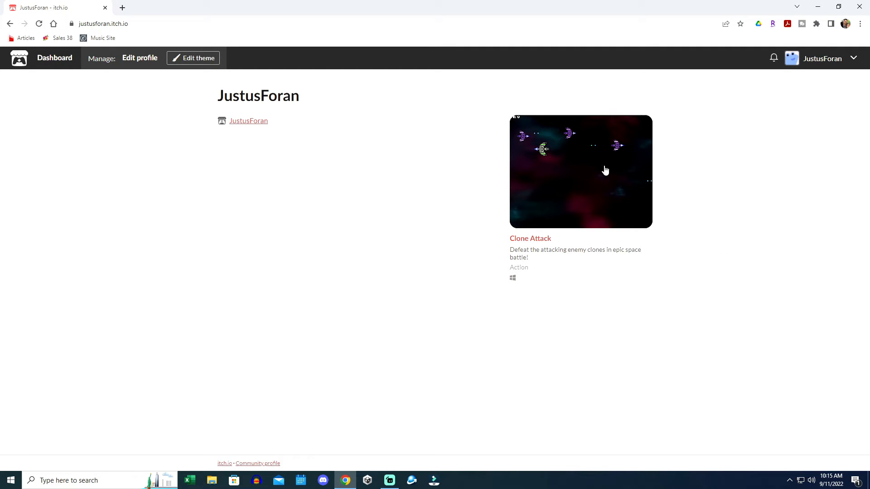
mouse_move(711, 176)
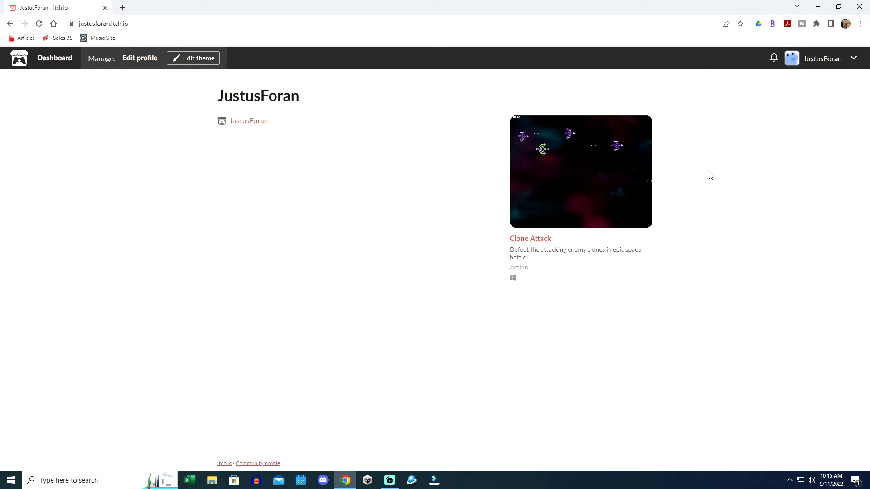
Open the JustusForan account dropdown menu in the itch.io header.
left_click(855, 58)
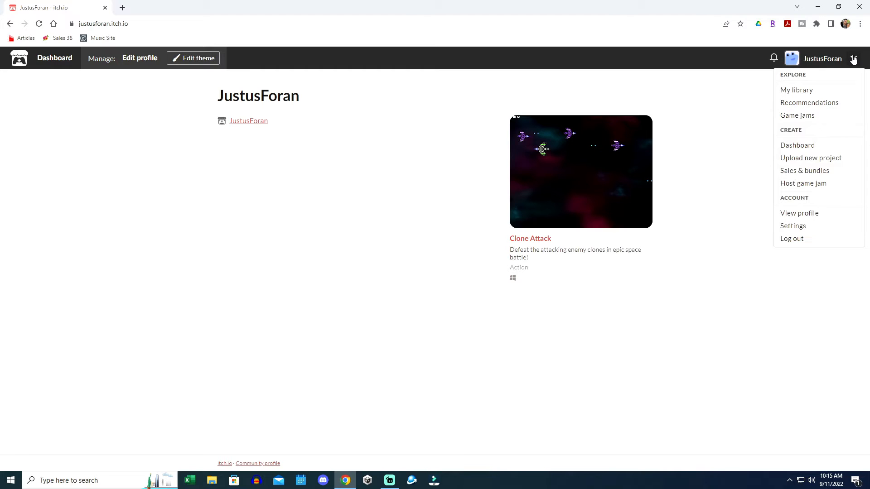
mouse_move(810, 159)
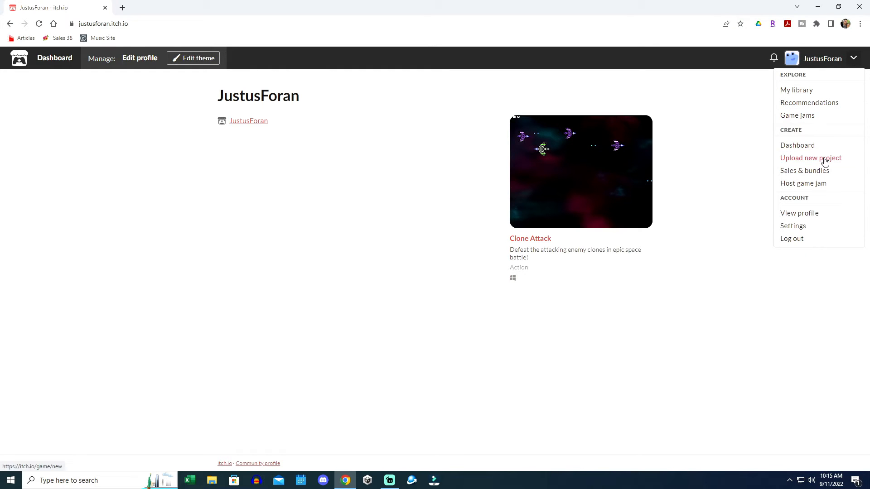
Start a new itch.io project and title it 'Old Town Racing Crew'.
left_click(810, 158)
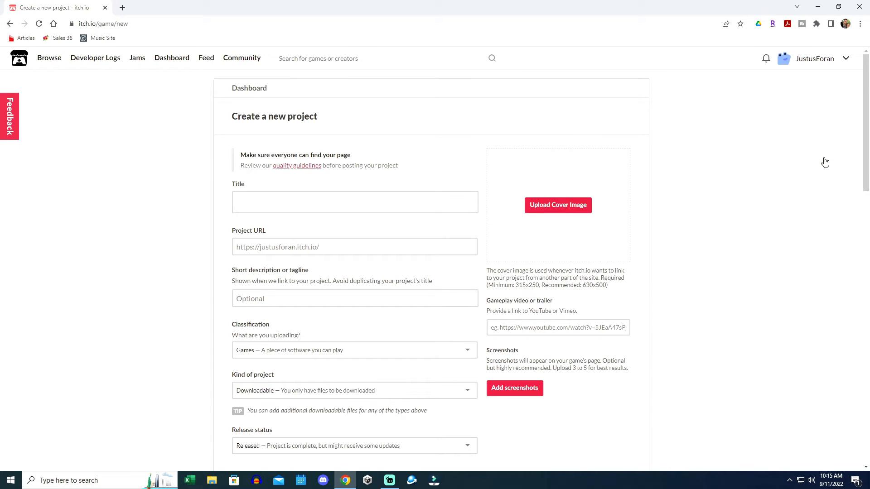
mouse_move(774, 192)
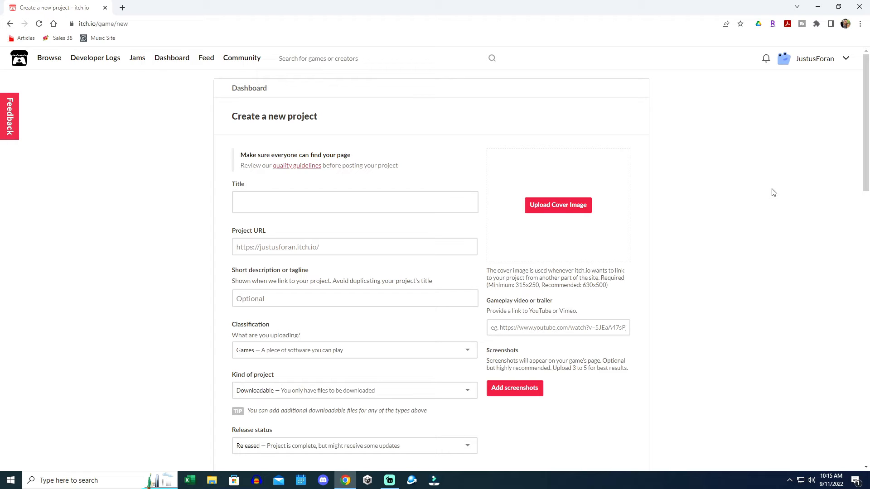
mouse_move(512, 208)
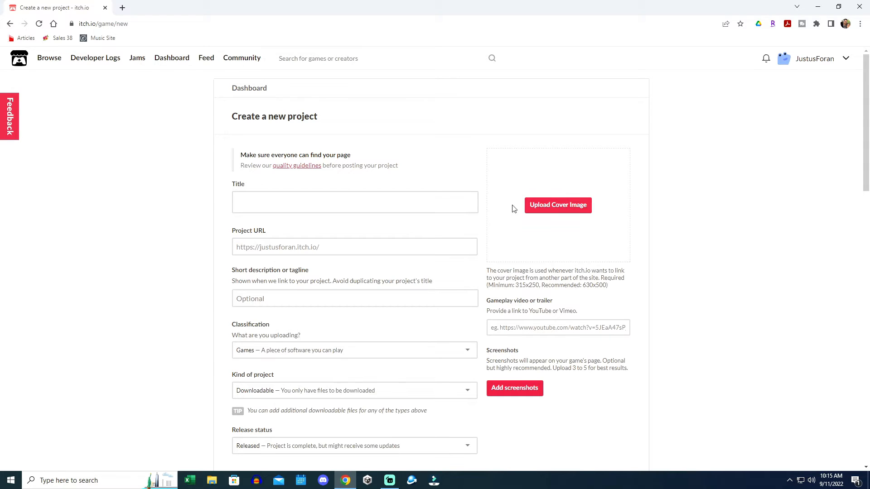
left_click(354, 203)
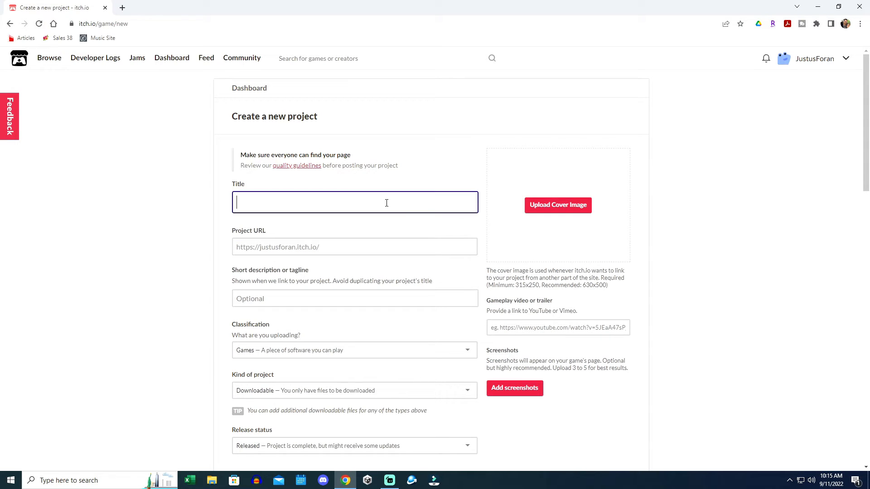
type("Old Town Racing Crew")
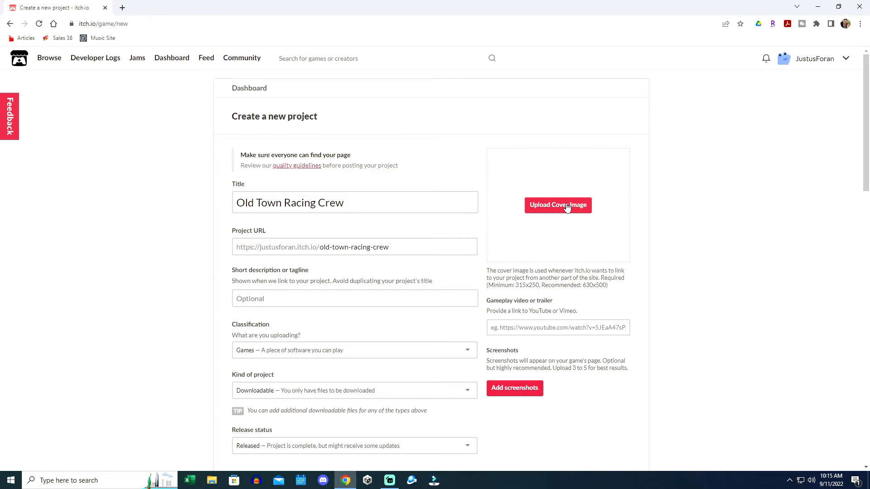
Upload 'OTRC Cover' from the OTRC Itch resources folder as the cover image.
left_click(557, 205)
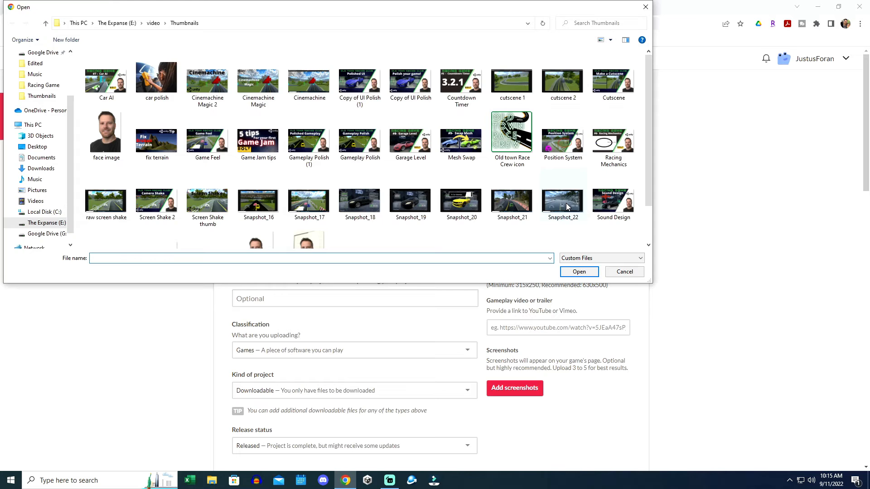
left_click(37, 146)
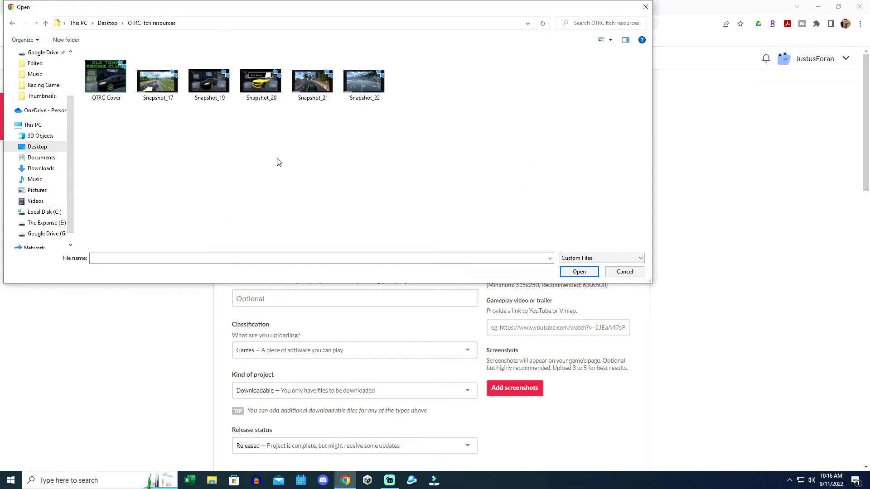
left_click(105, 76)
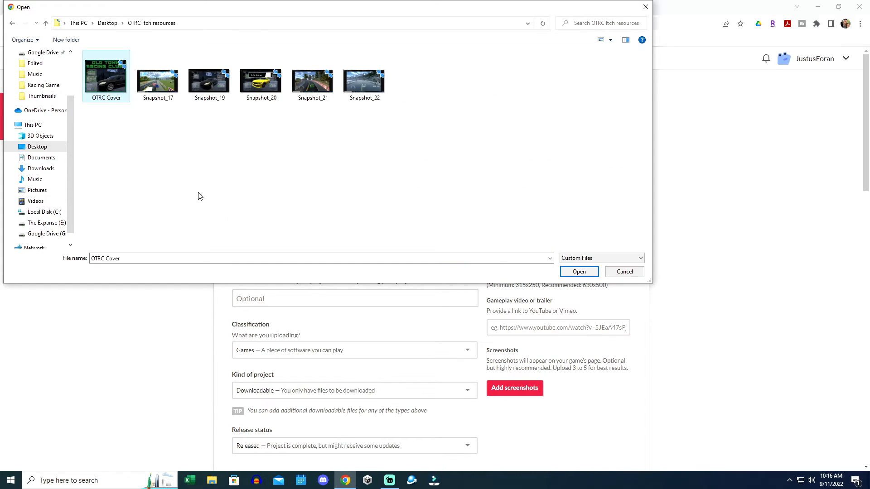
left_click(579, 272)
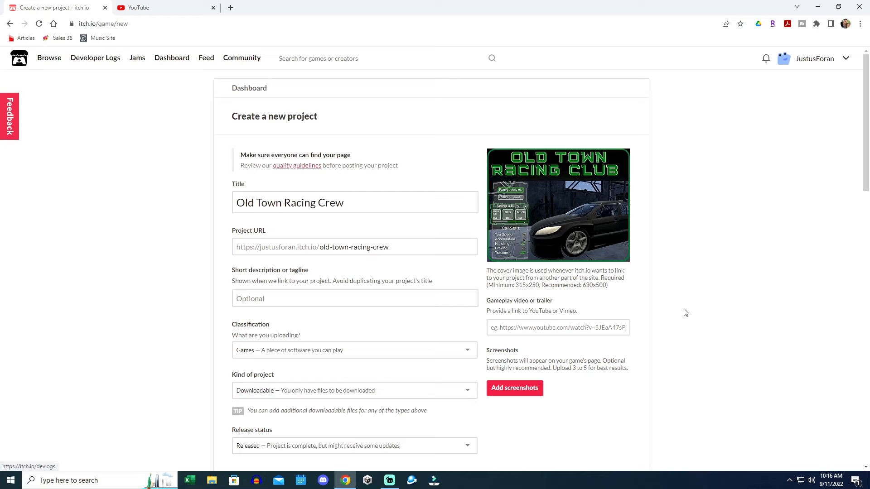
mouse_move(676, 306)
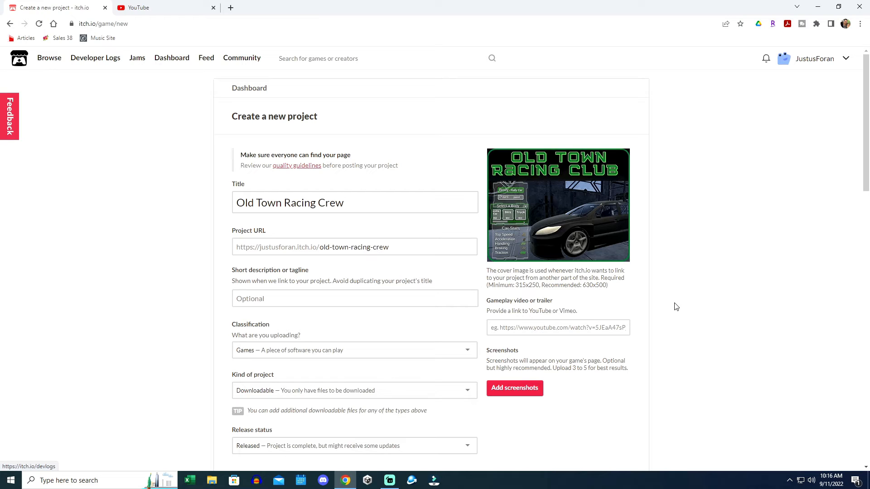
mouse_move(667, 304)
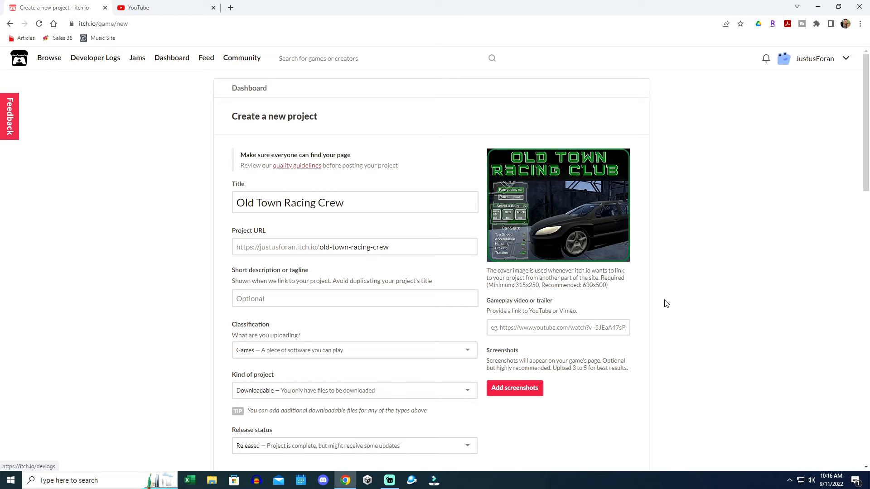
mouse_move(672, 346)
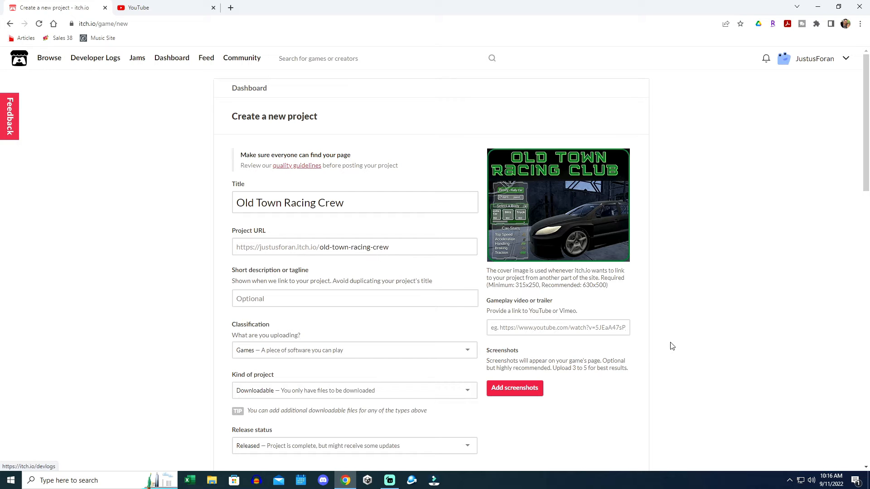
mouse_move(514, 387)
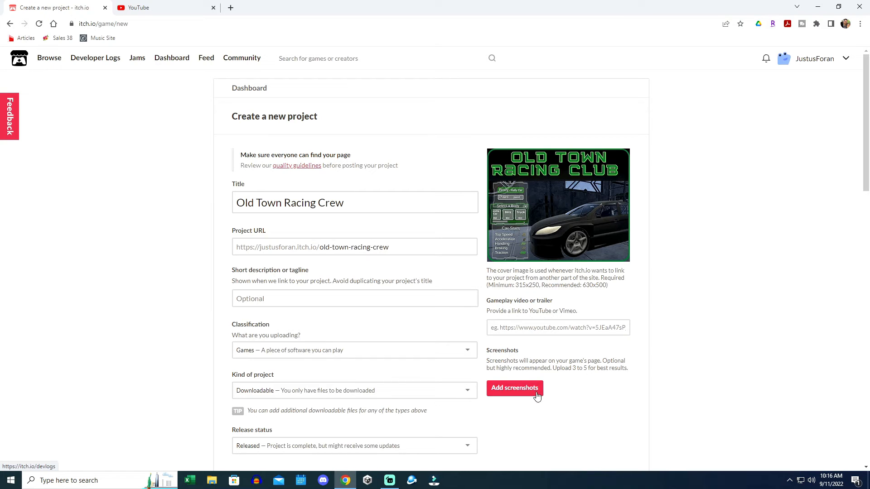
Upload Snapshot_17 through Snapshot_22 as screenshots and scroll to review them.
left_click(514, 388)
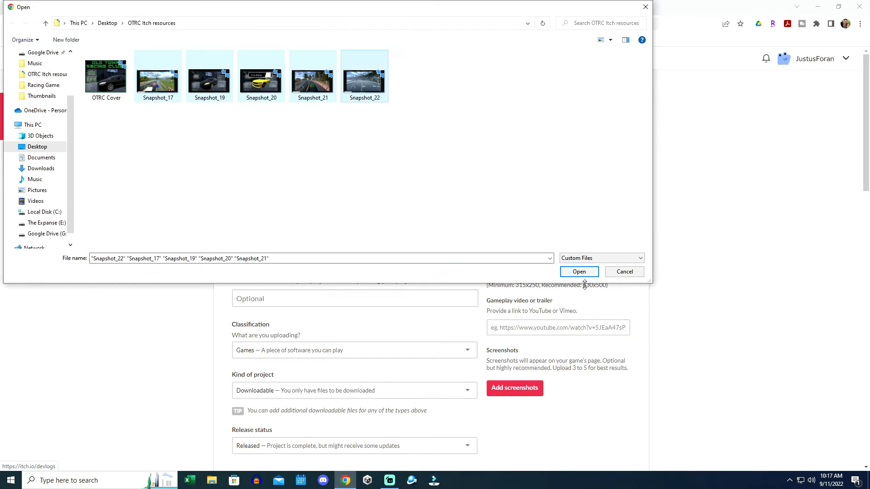
left_click(578, 271)
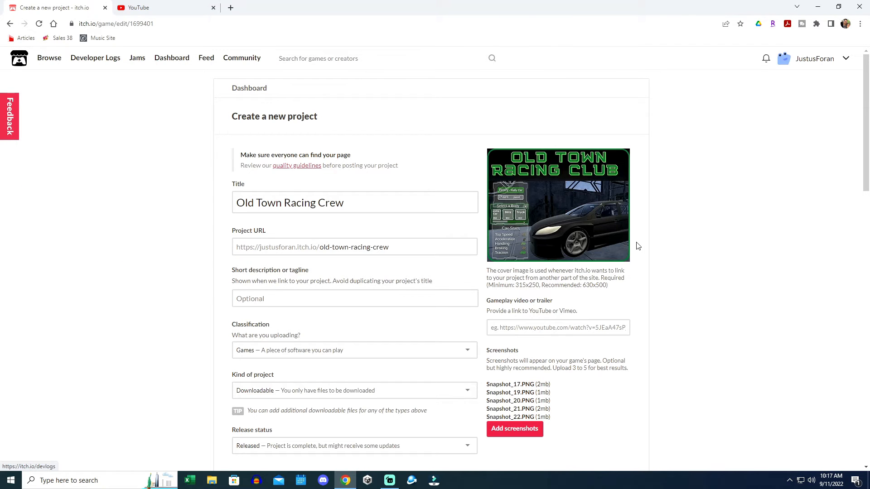
scroll("down", 3)
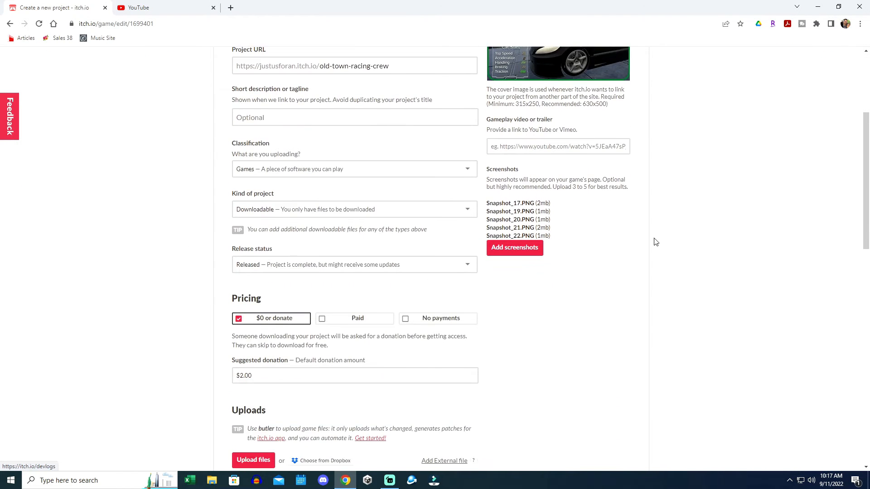
mouse_move(650, 239)
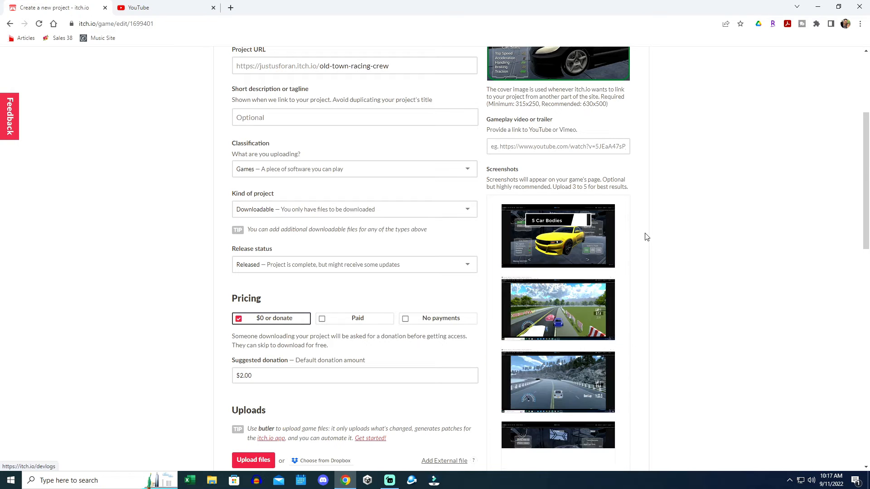
scroll("down", 3)
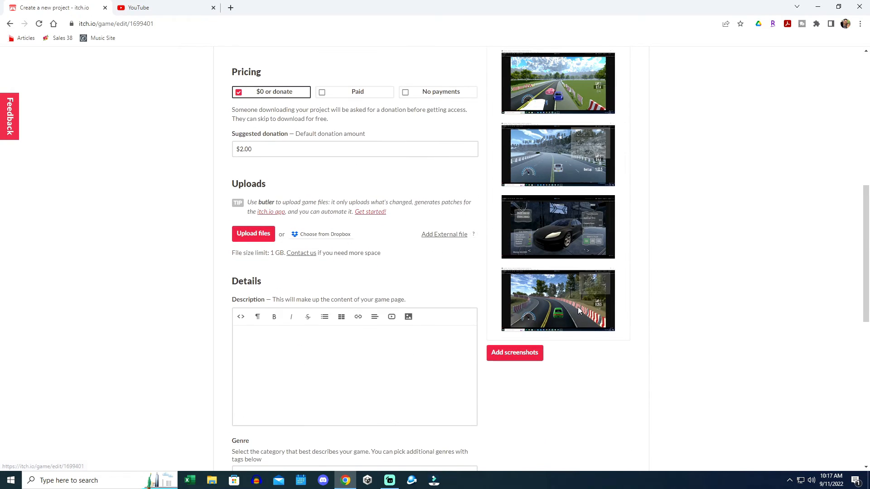
mouse_move(643, 300)
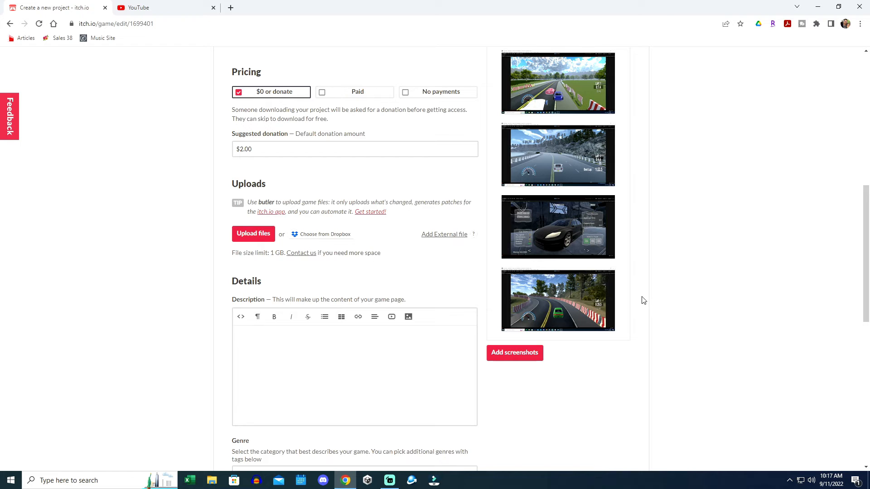
scroll("up", 3)
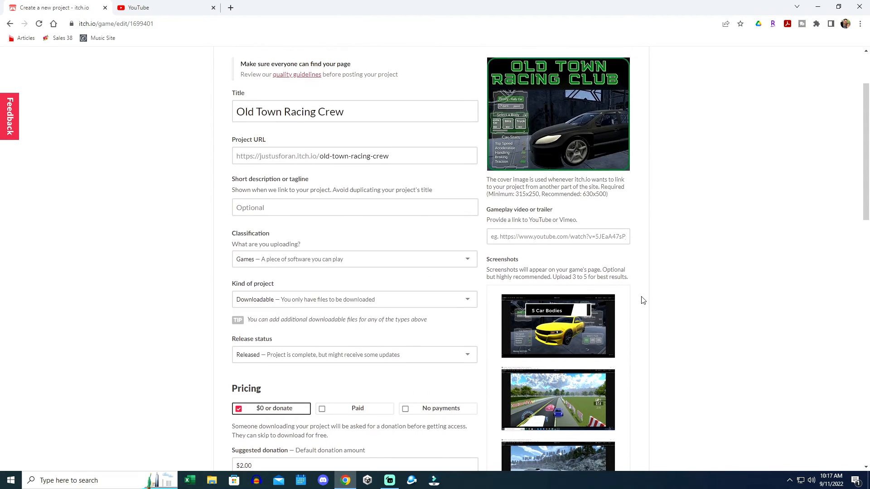
scroll("up", 3)
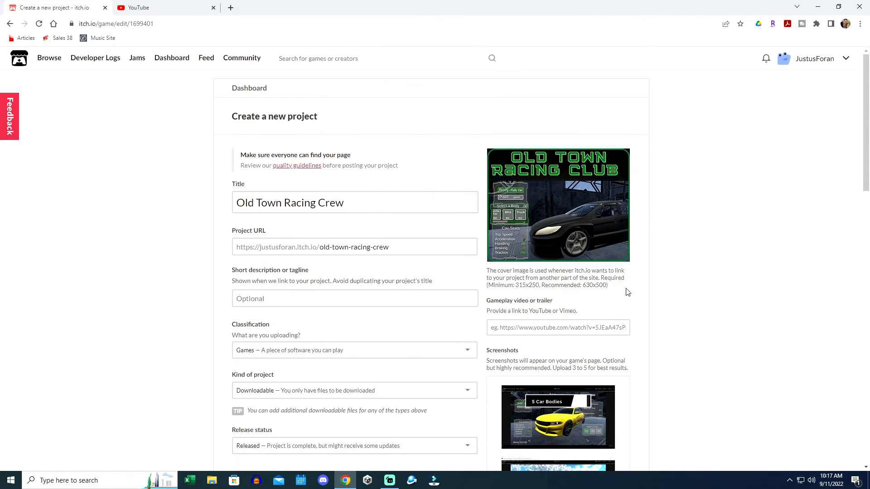
mouse_move(610, 279)
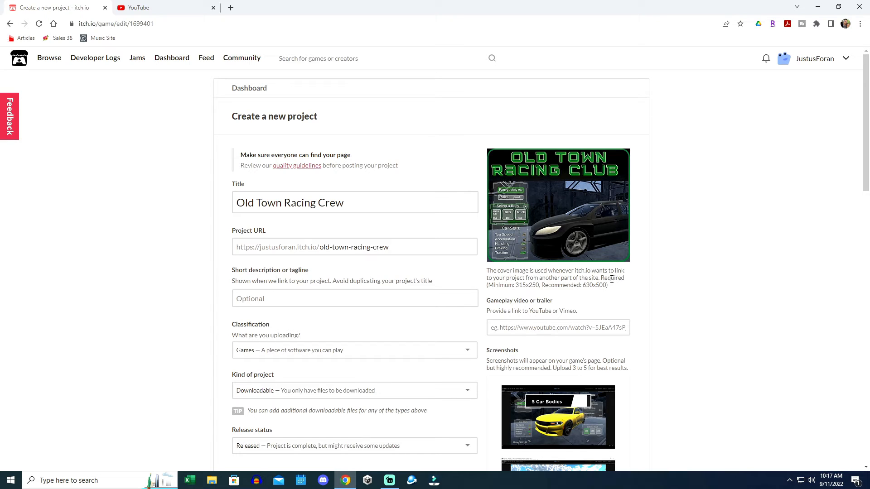
Add tagline 'Are you in the crew?', mark it released and downloadable, suggest $3.00 donation.
left_click(354, 298)
type("Are you in the crew?")
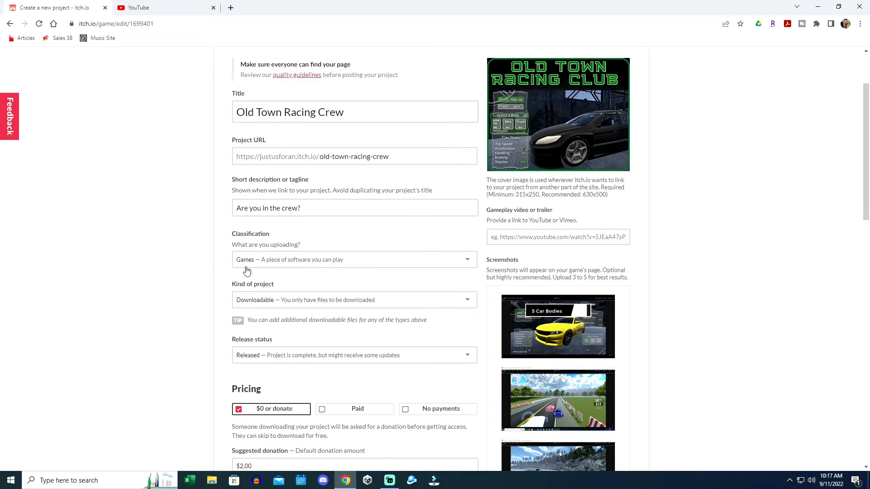
mouse_move(185, 302)
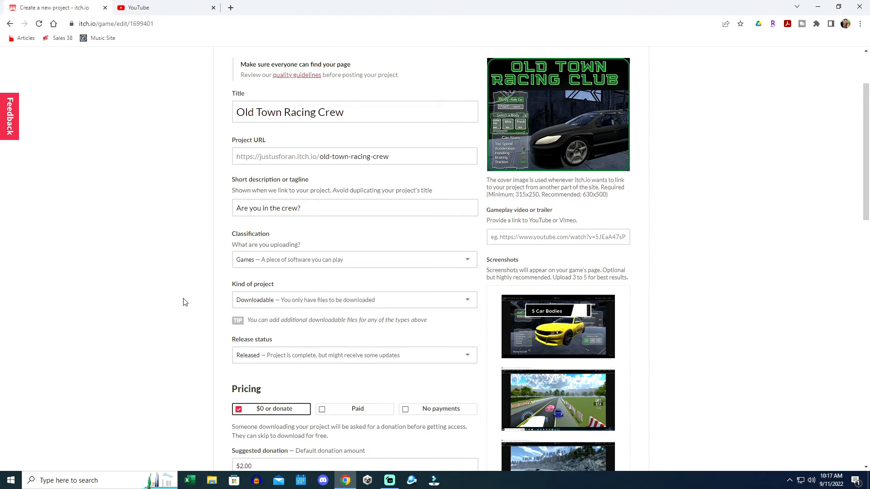
scroll("down", 3)
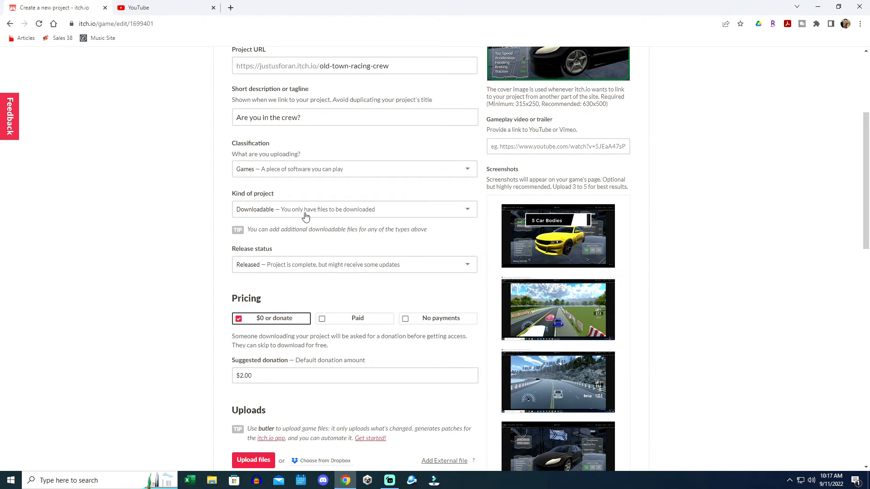
mouse_move(205, 243)
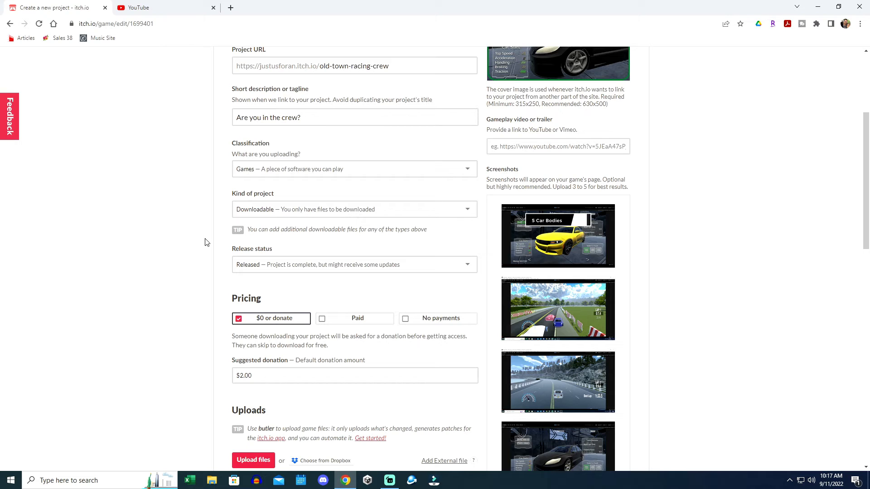
mouse_move(178, 272)
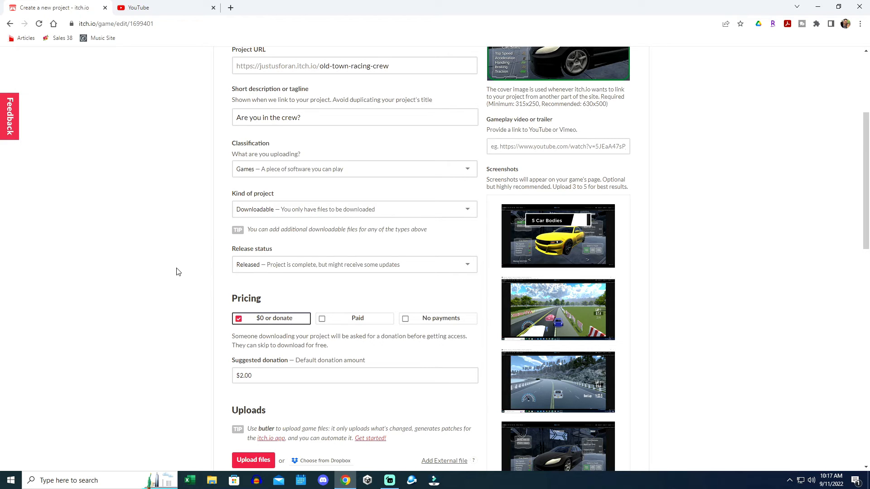
scroll("down", 3)
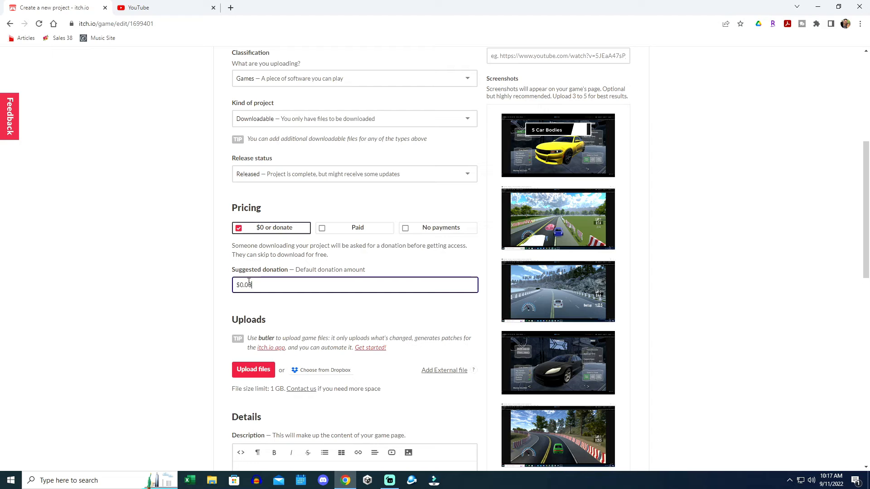
type("3.00")
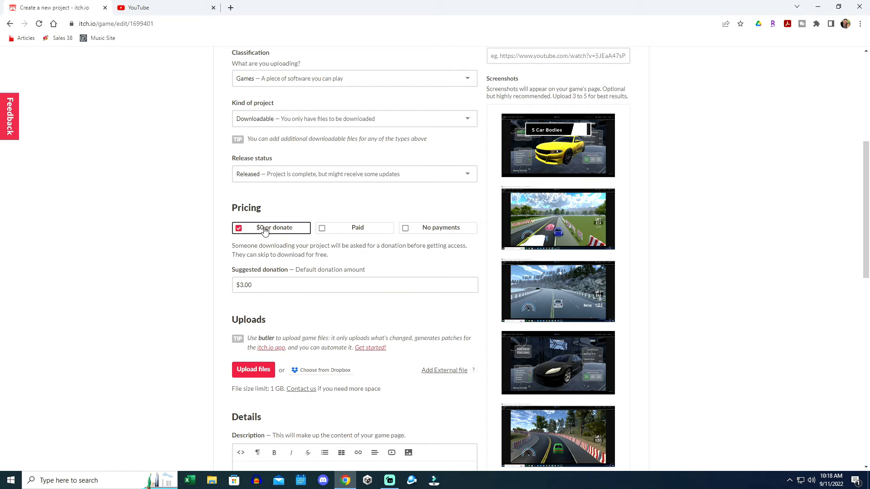
mouse_move(179, 256)
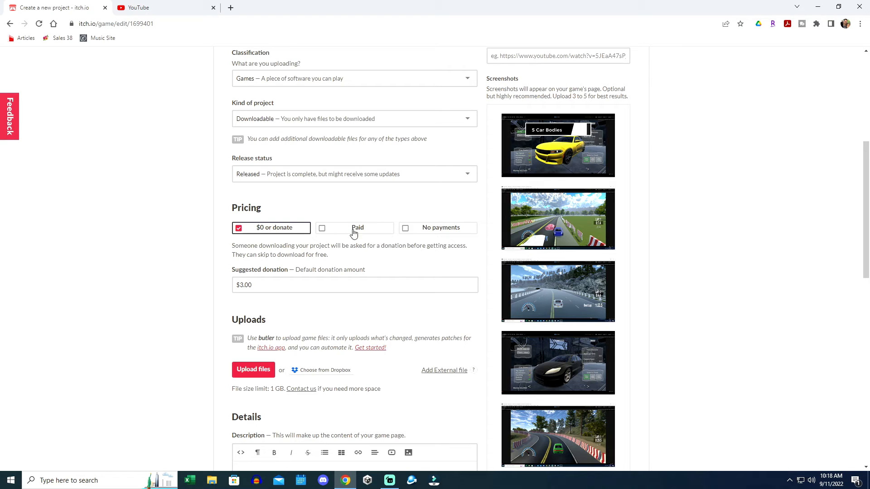
mouse_move(131, 253)
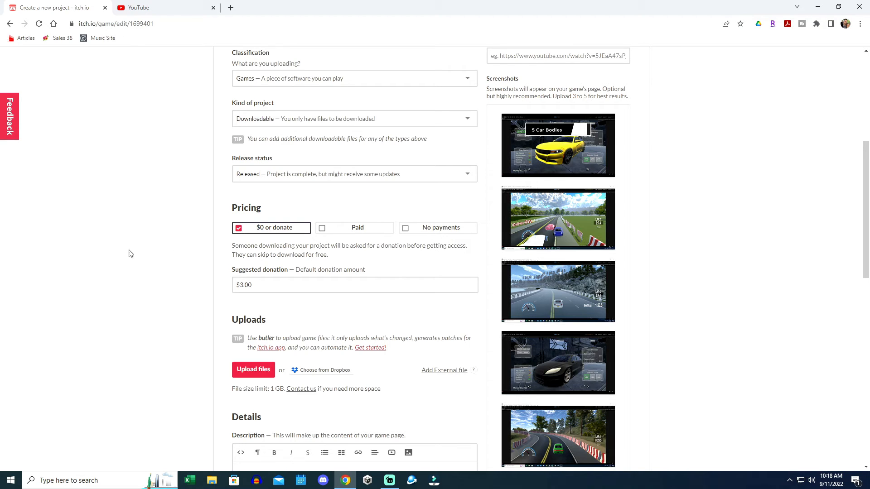
scroll("down", 3)
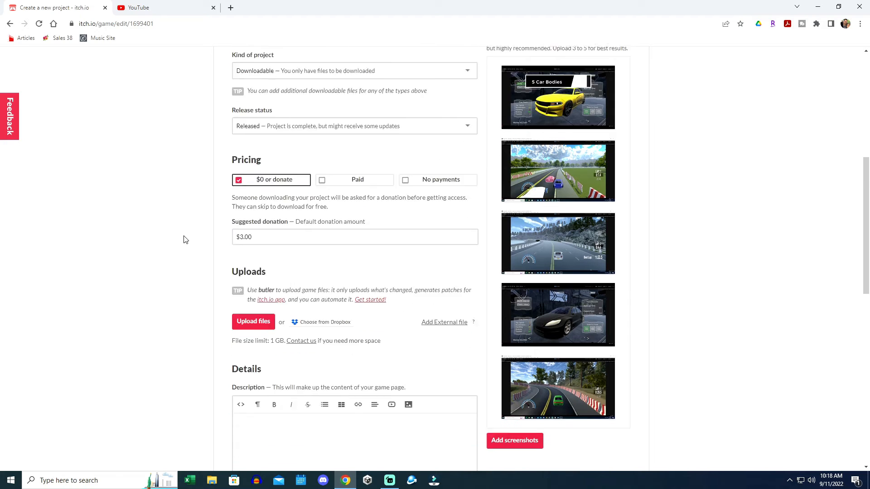
scroll("down", 3)
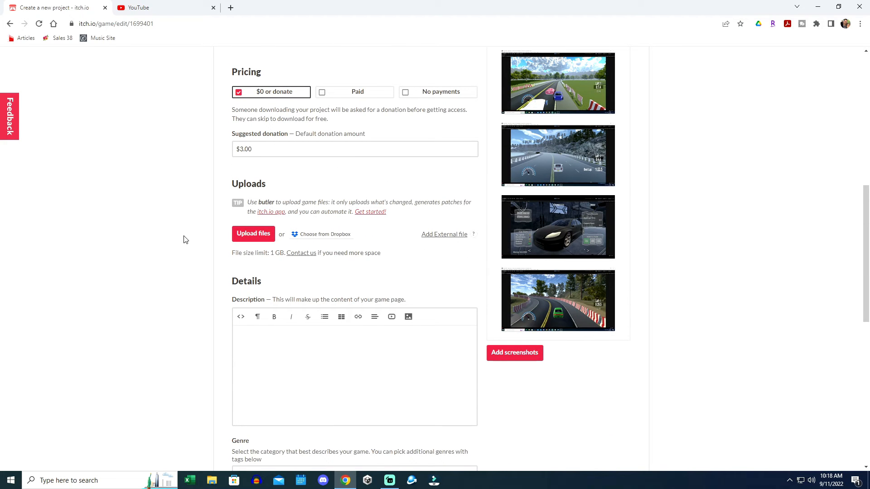
mouse_move(253, 234)
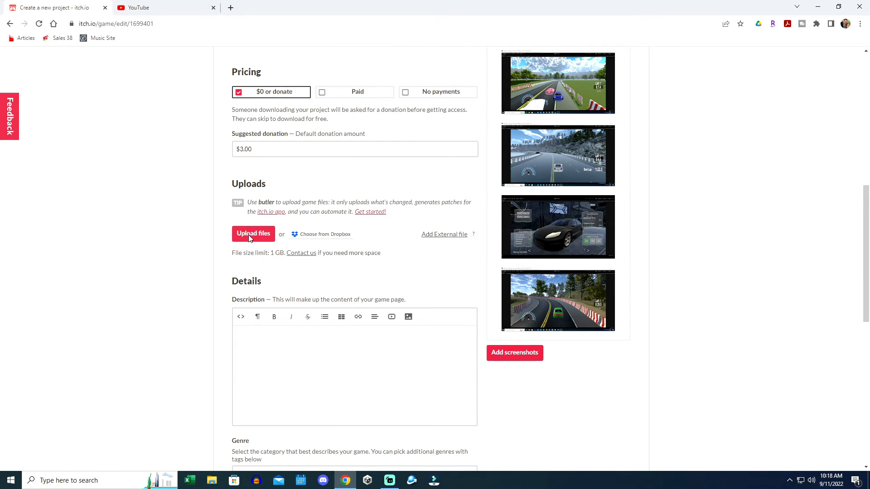
Upload 'OTRC Installer (x86).exe' from the Desktop Installers folder as a download.
left_click(253, 234)
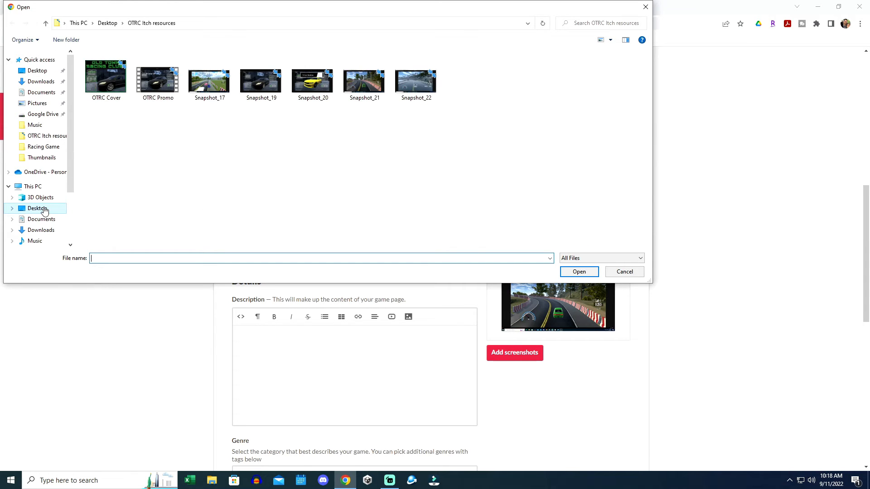
mouse_move(131, 200)
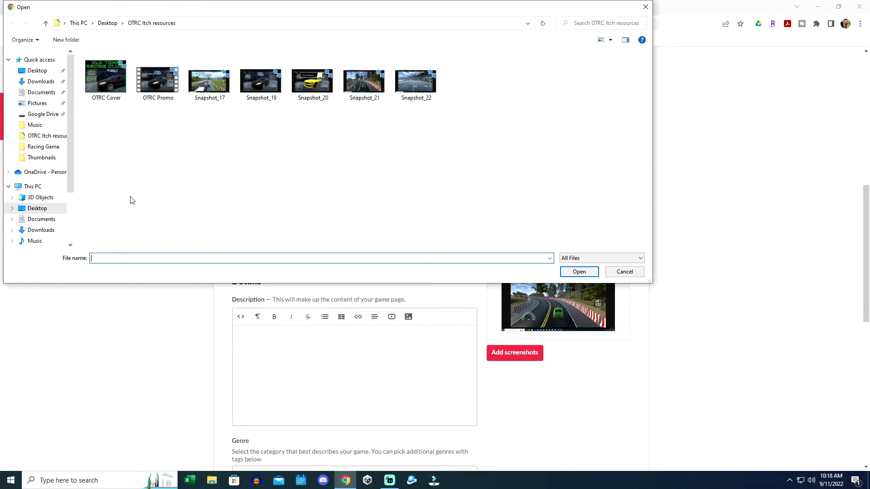
mouse_move(43, 154)
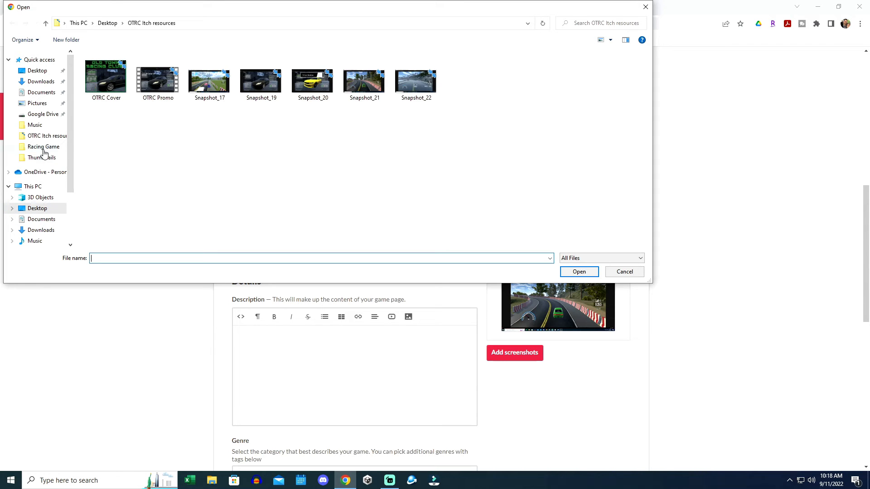
left_click(41, 82)
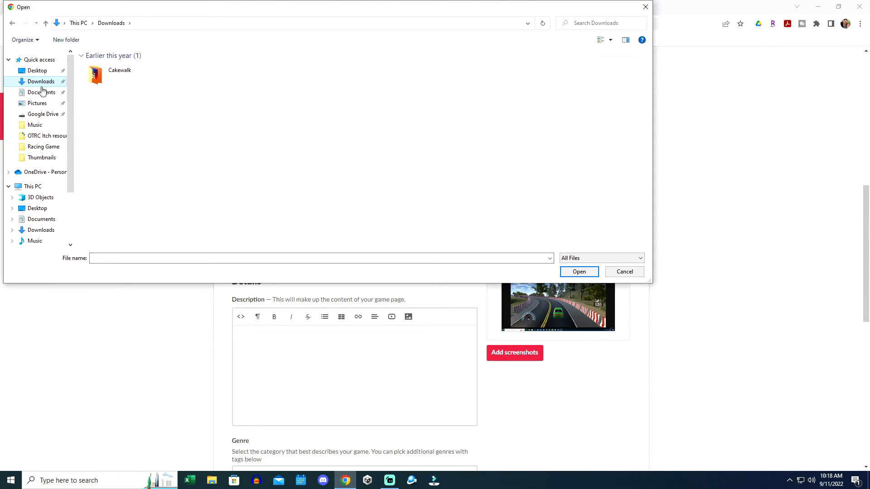
left_click(37, 70)
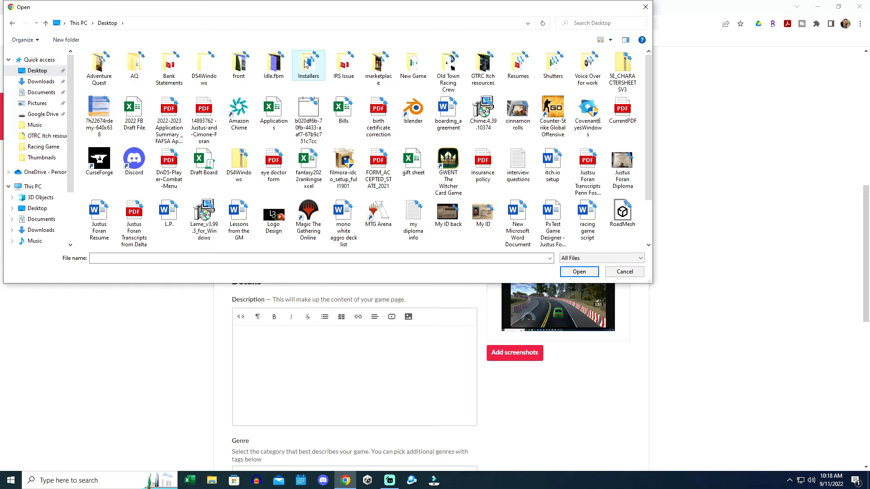
double_click(308, 64)
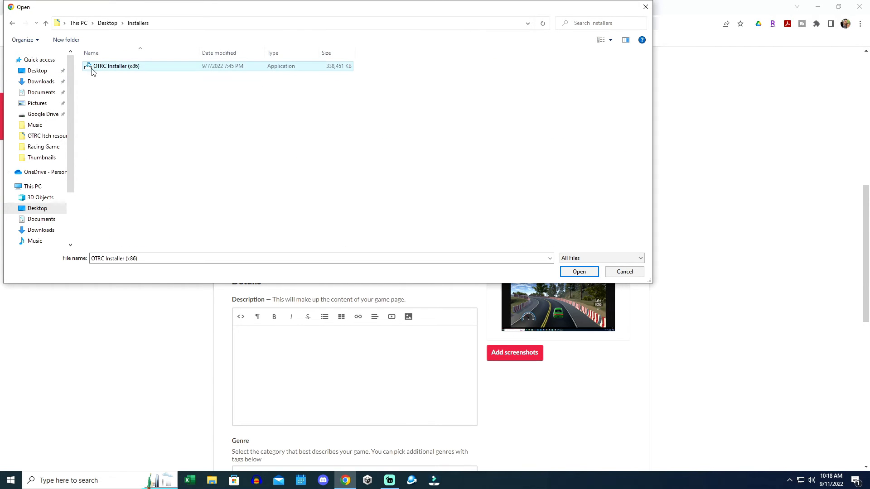
mouse_move(438, 258)
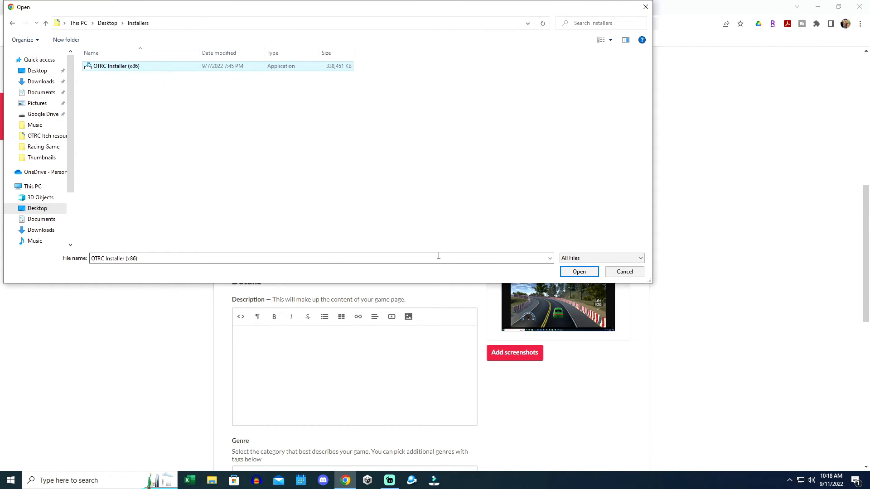
left_click(579, 271)
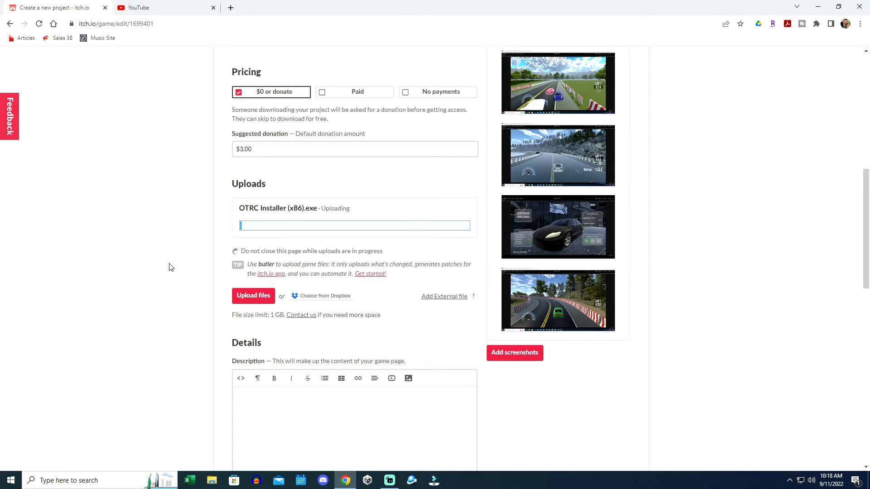
Enter the description with Game Synopsis, gameplay, controls and gamedev playlist link sections.
scroll("down", 3)
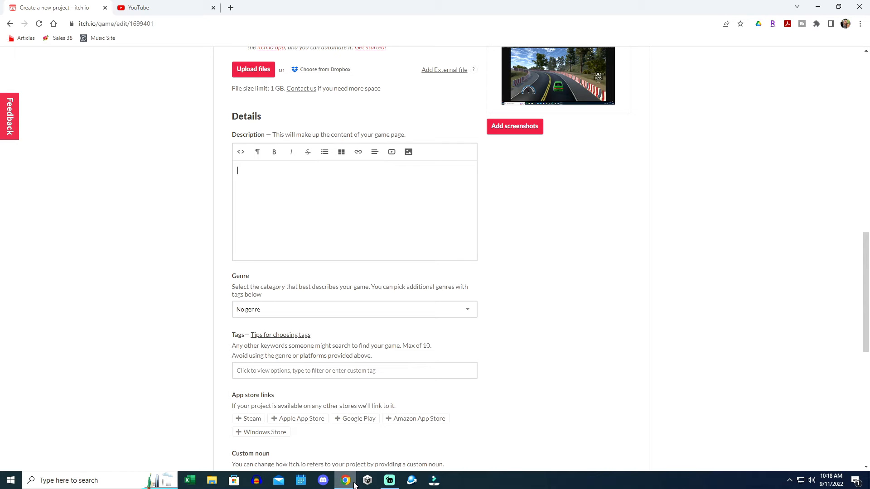
type("-----Game Synopsis-----")
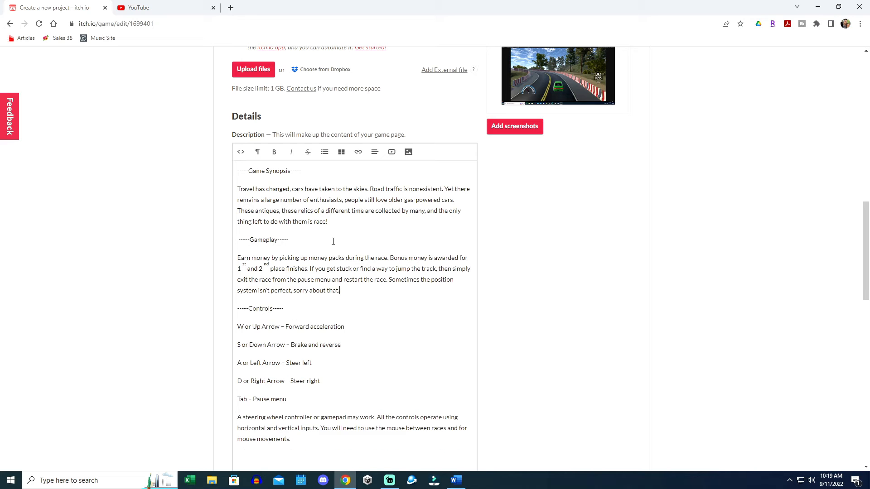
scroll("down", 3)
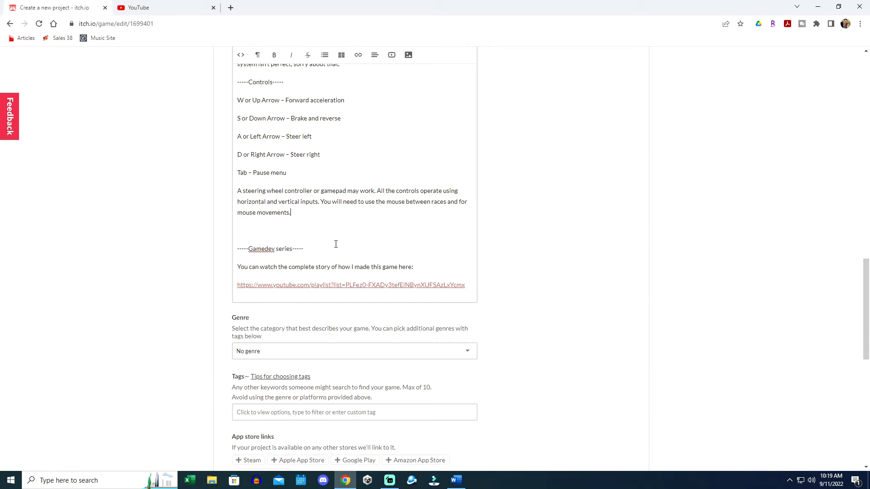
scroll("up", 3)
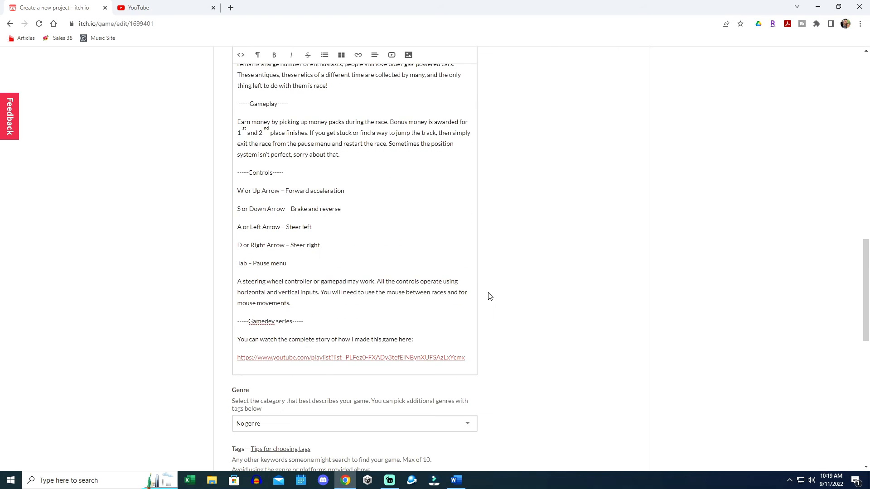
scroll("down", 3)
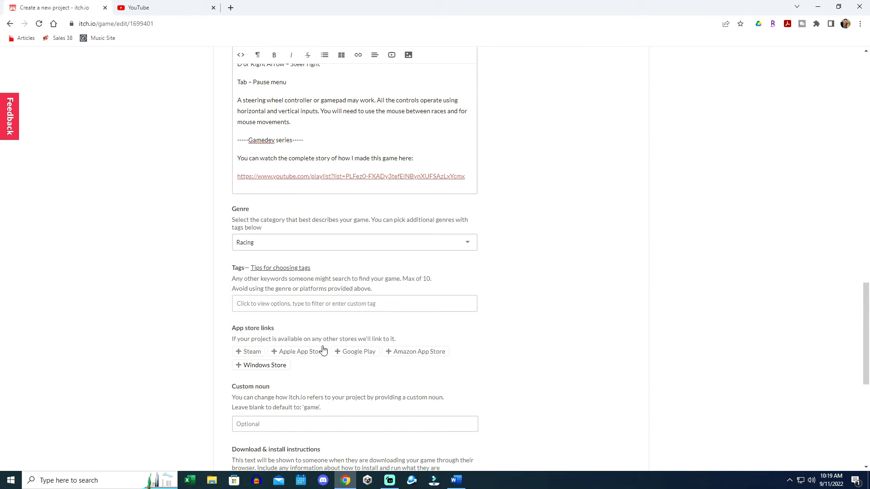
Add the singleplayer, casual and racing tags below the Racing genre.
left_click(354, 303)
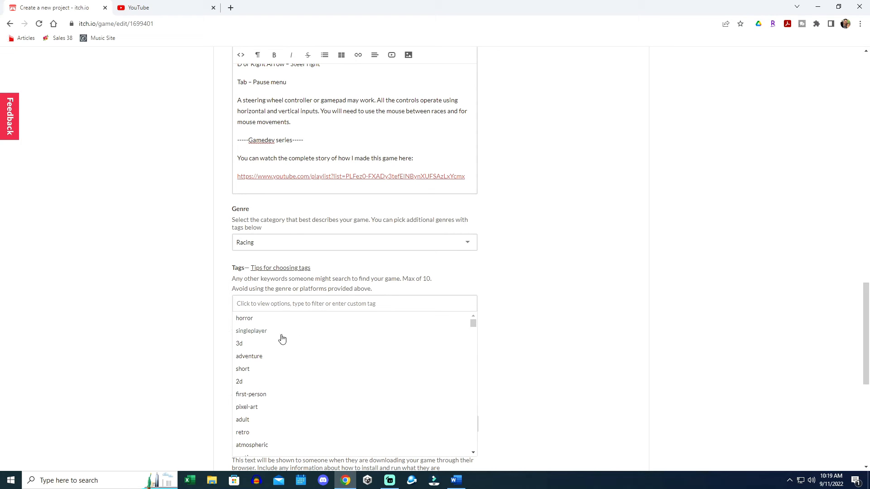
left_click(251, 331)
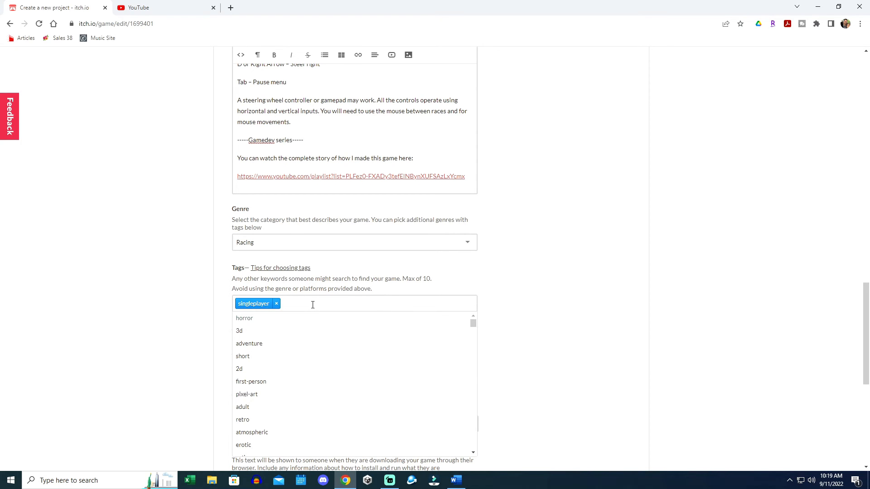
scroll("down", 3)
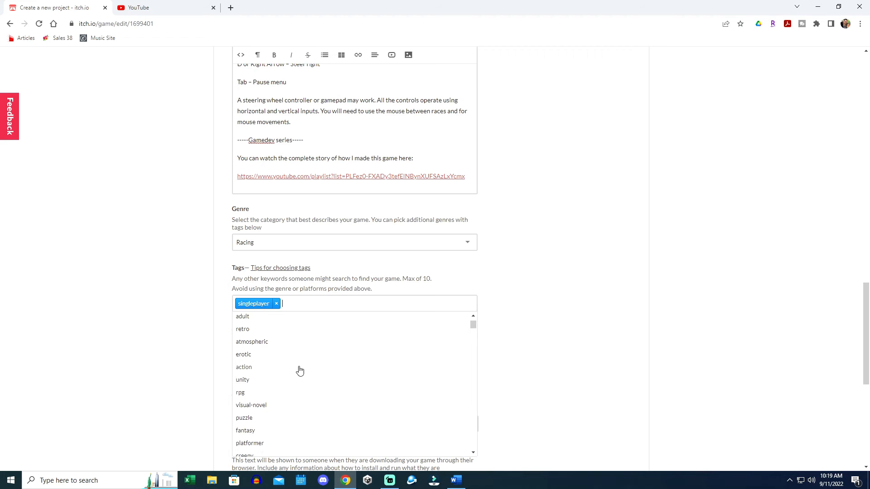
scroll("down", 3)
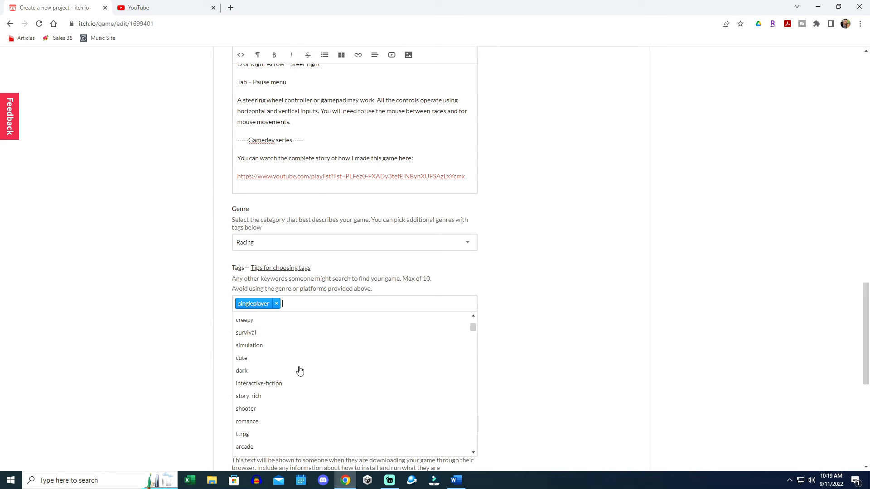
scroll("down", 3)
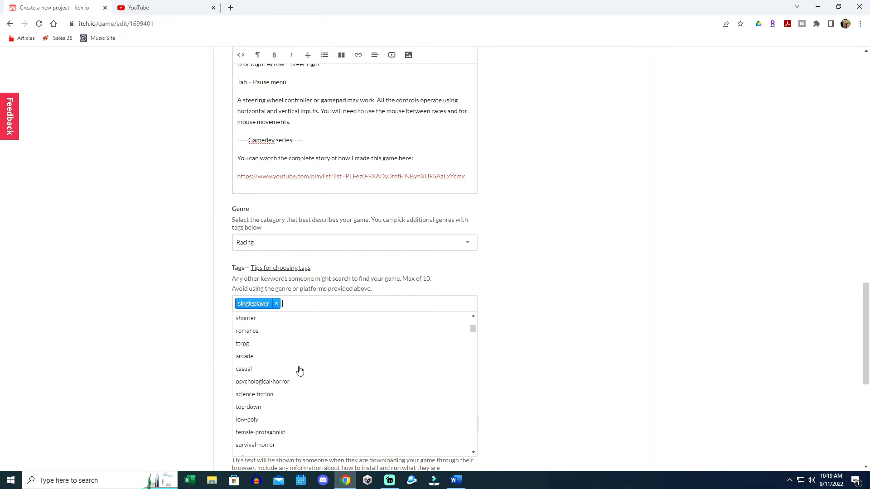
left_click(244, 369)
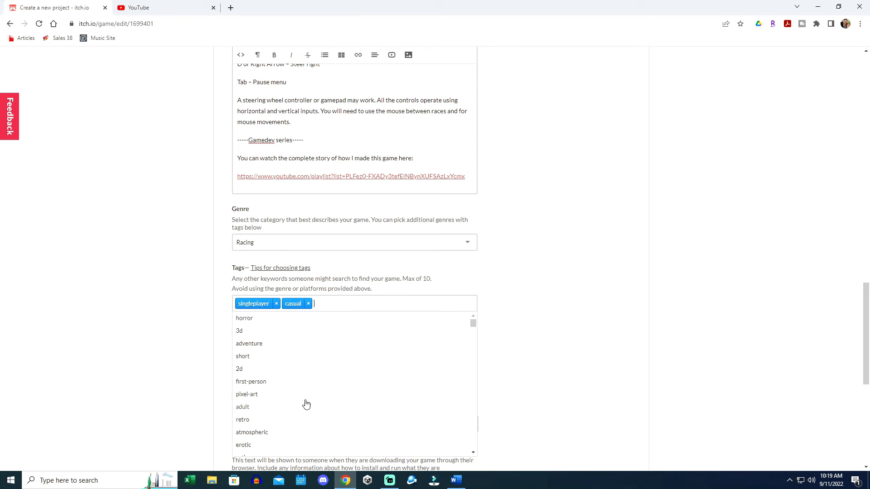
scroll("down", 3)
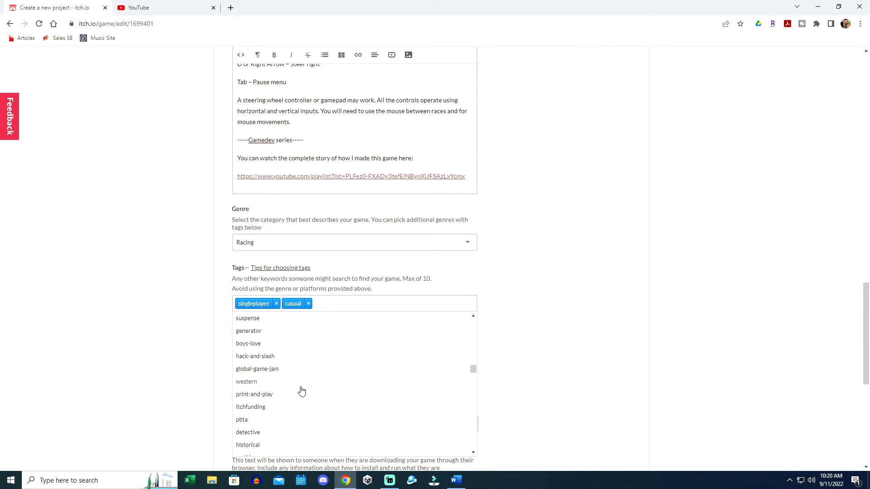
type("racing")
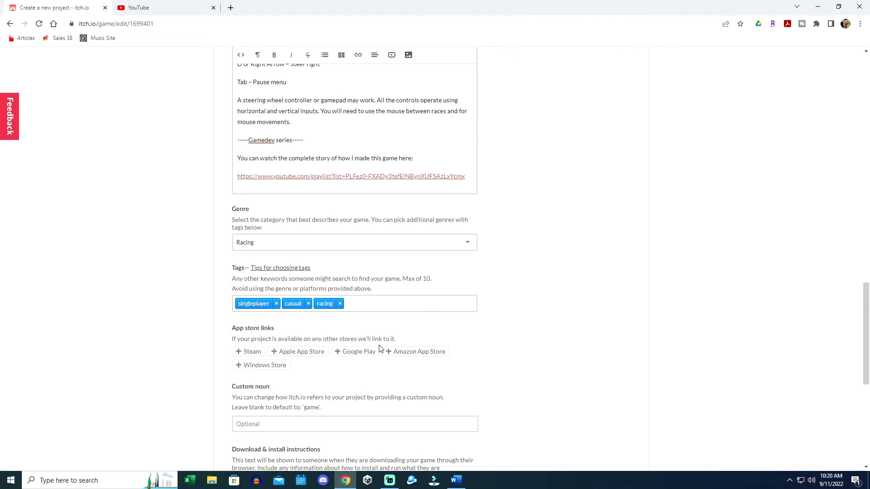
scroll("down", 3)
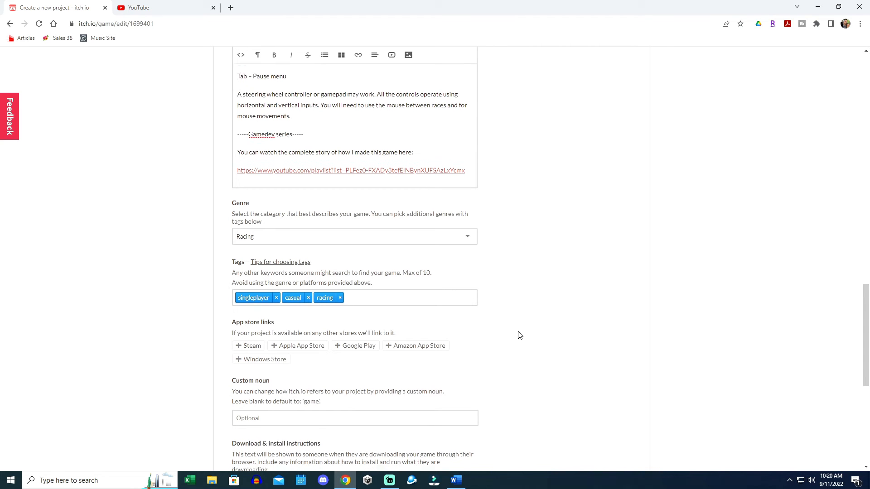
Set install instructions to 'Download and run the installer, you can then uninstall as normal if you wish.'.
scroll("down", 3)
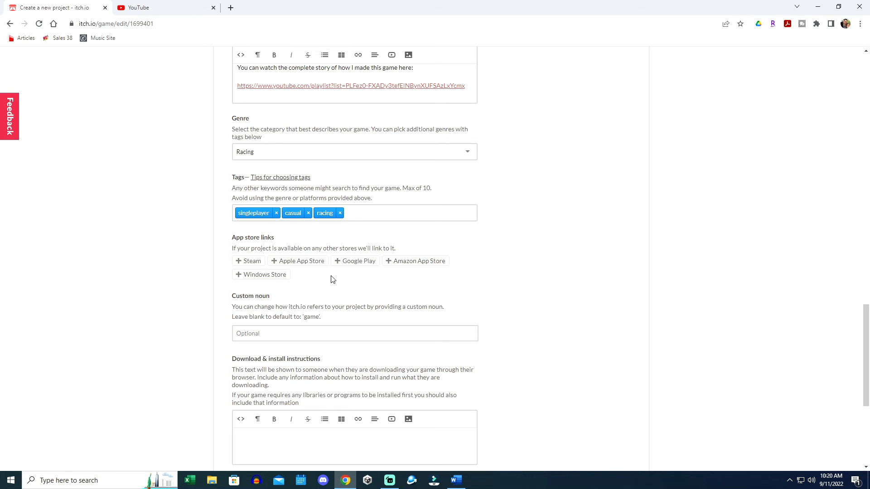
scroll("down", 3)
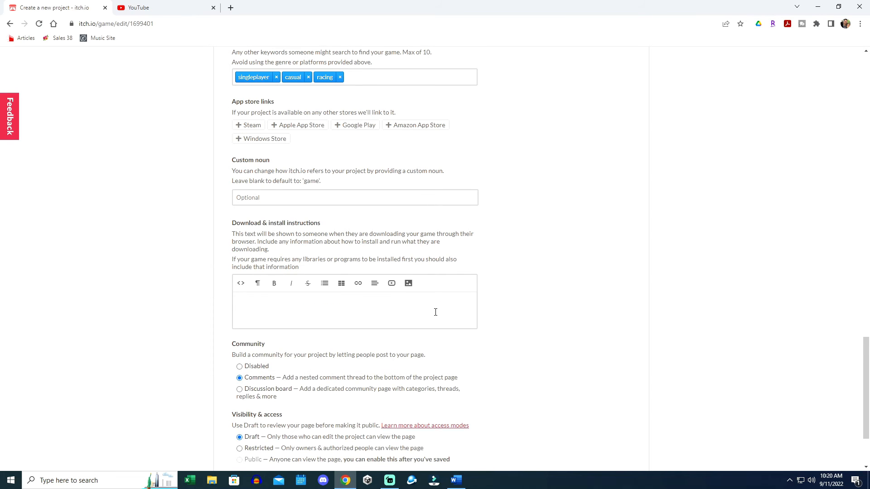
left_click(356, 302)
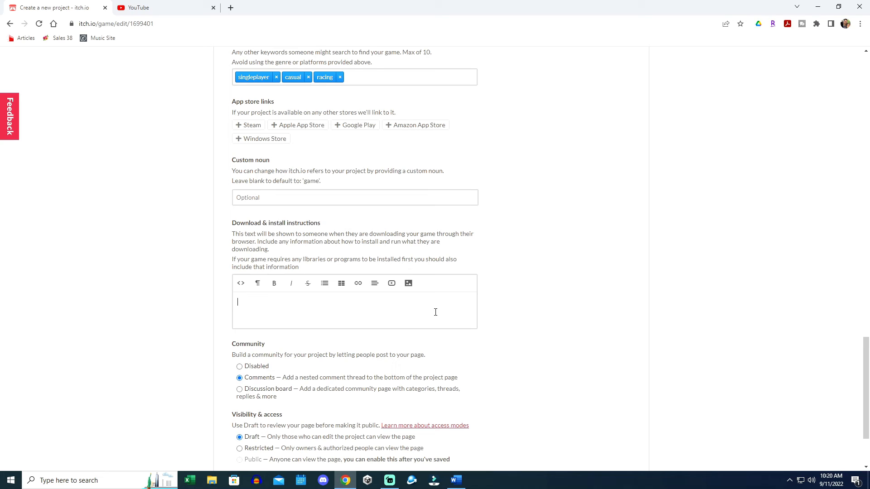
type("D")
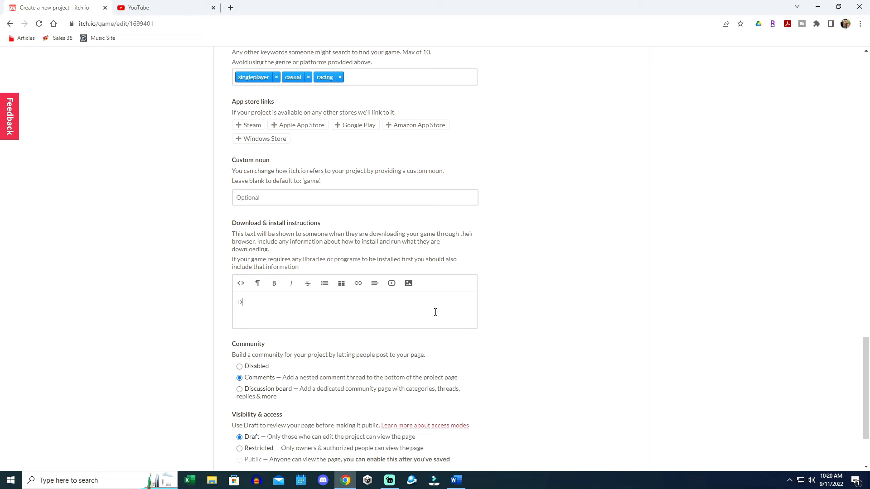
type("ownload and run the installer, you can then uninstall as normal if you wish.")
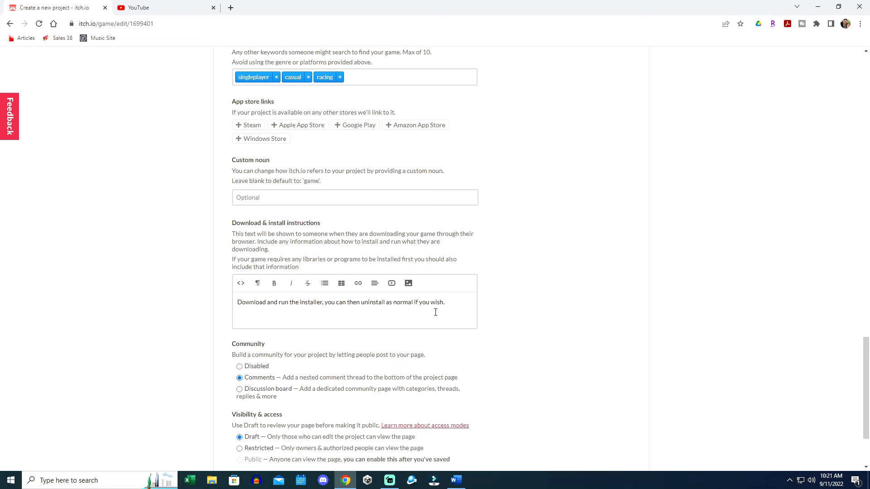
mouse_move(520, 334)
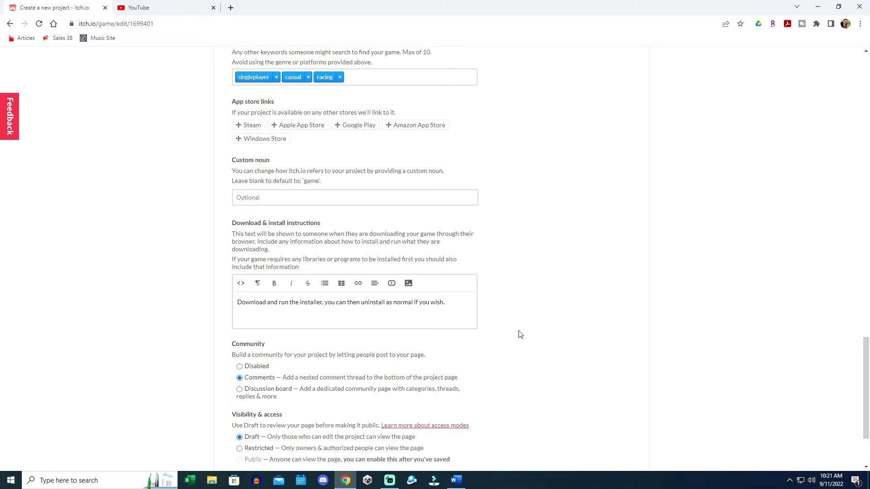
mouse_move(510, 324)
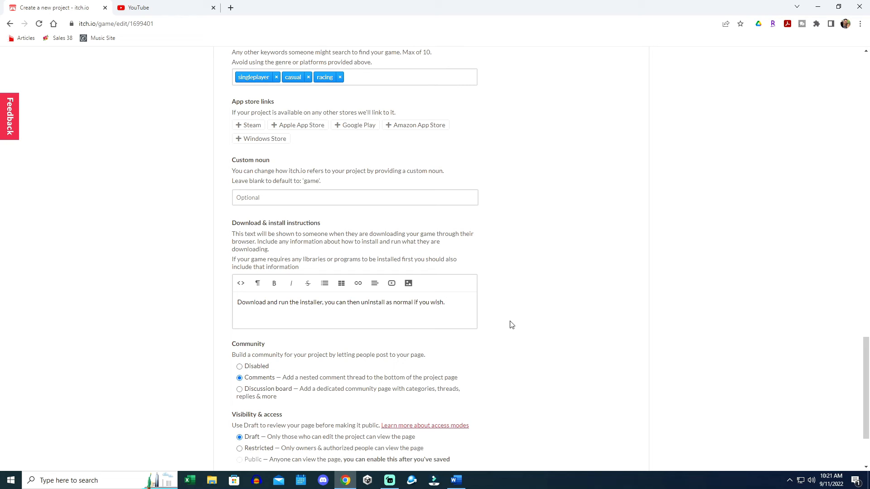
left_click(444, 301)
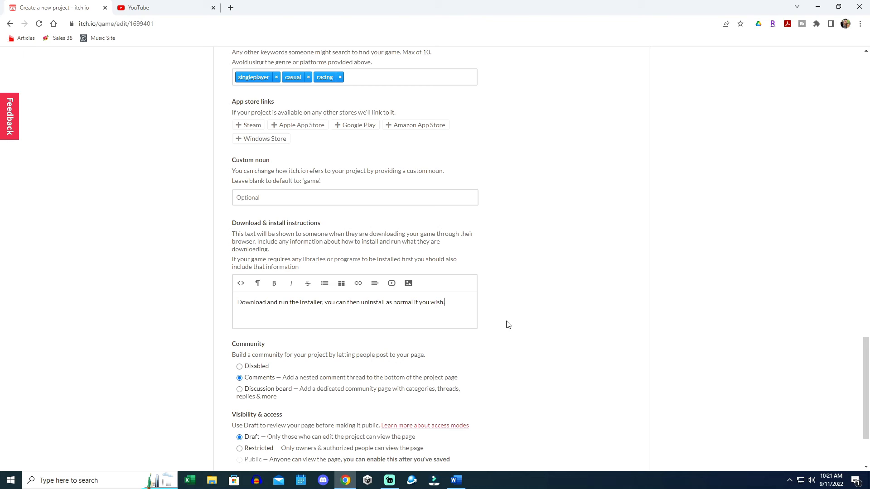
scroll("down", 3)
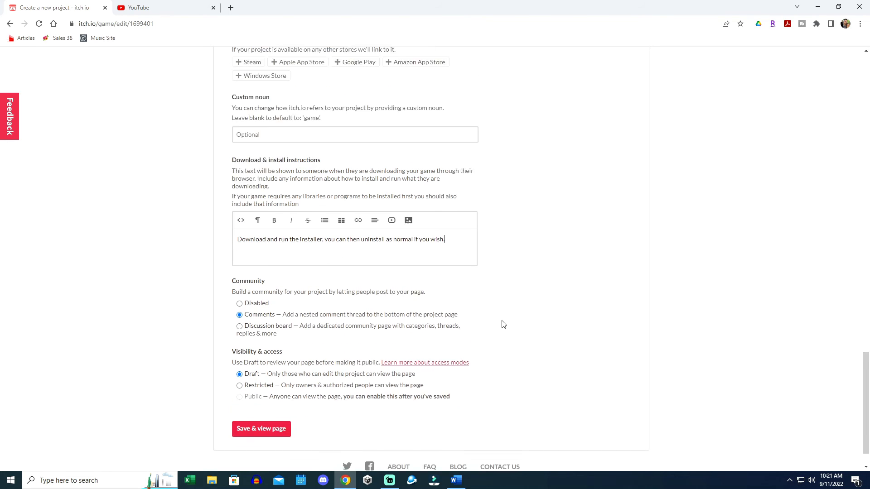
Attempt Save & view page, then cancel the Leave site prompt while the installer uploads.
left_click(260, 428)
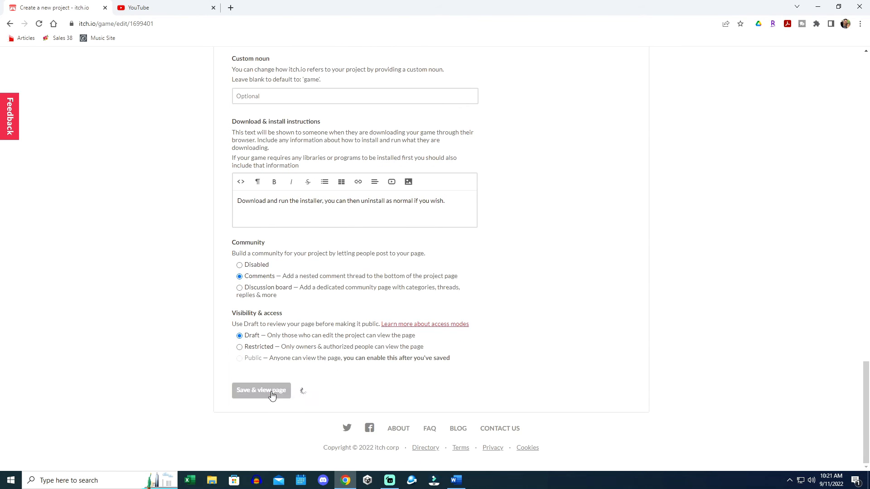
left_click(260, 390)
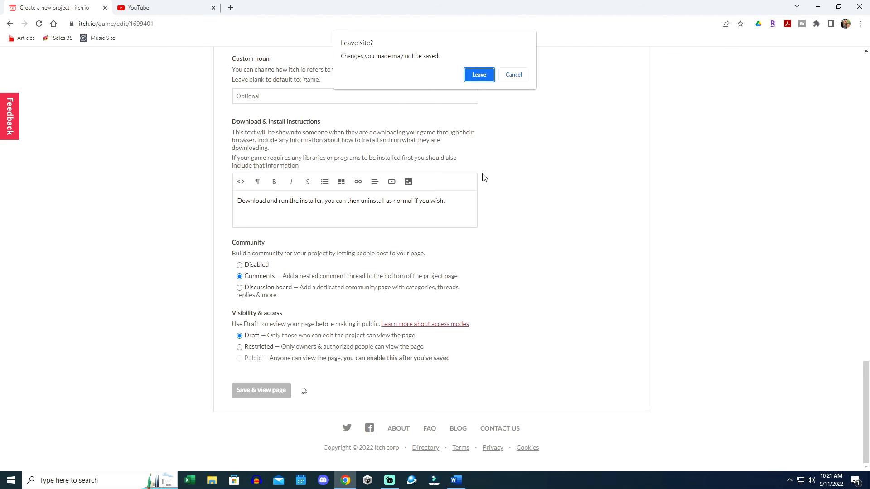
left_click(512, 74)
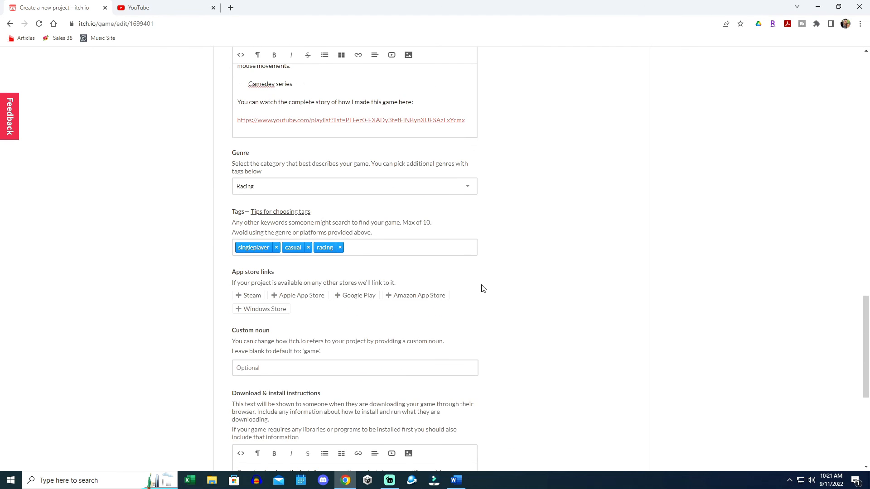
scroll("up", 3)
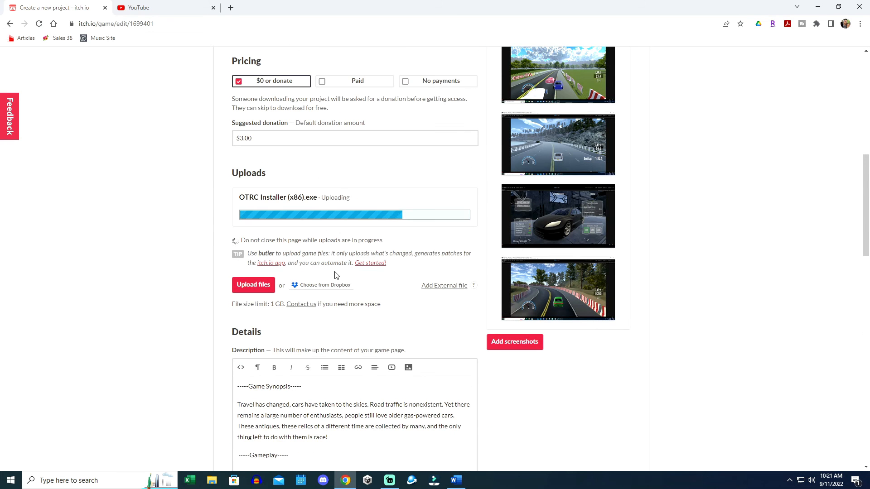
mouse_move(189, 310)
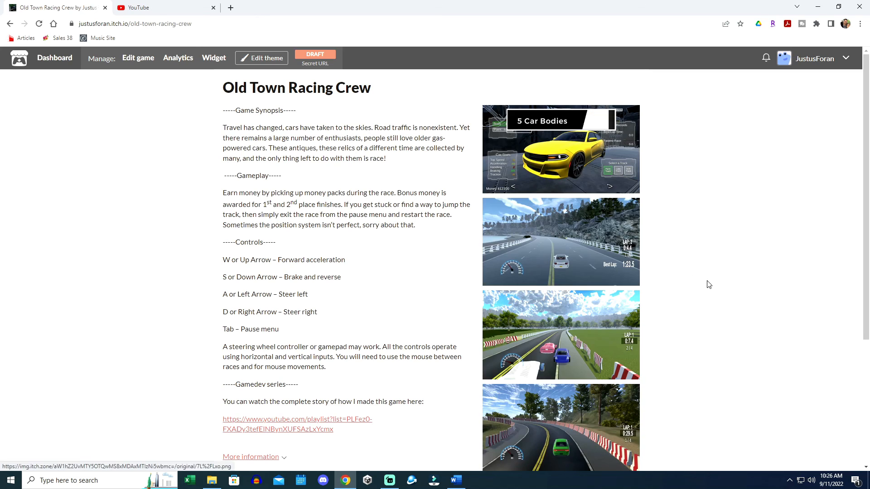
Check the 330 MB installer download and expand More information for status, genre and tags.
scroll("down", 3)
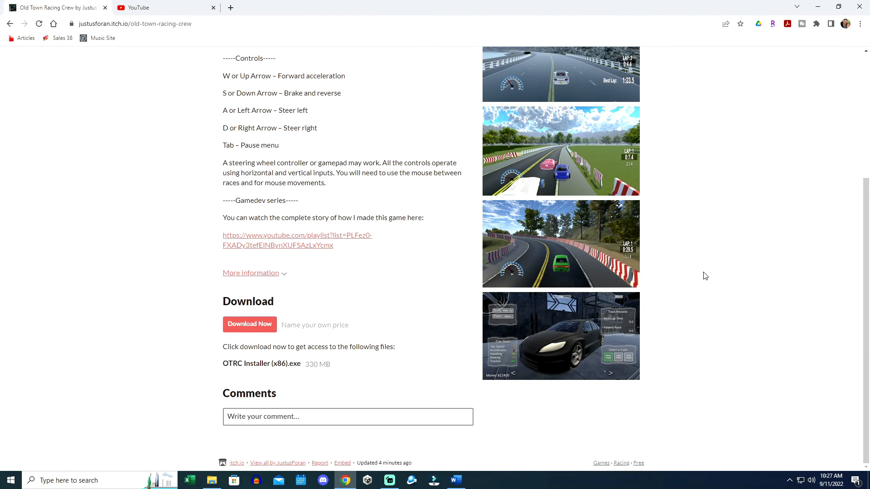
mouse_move(261, 328)
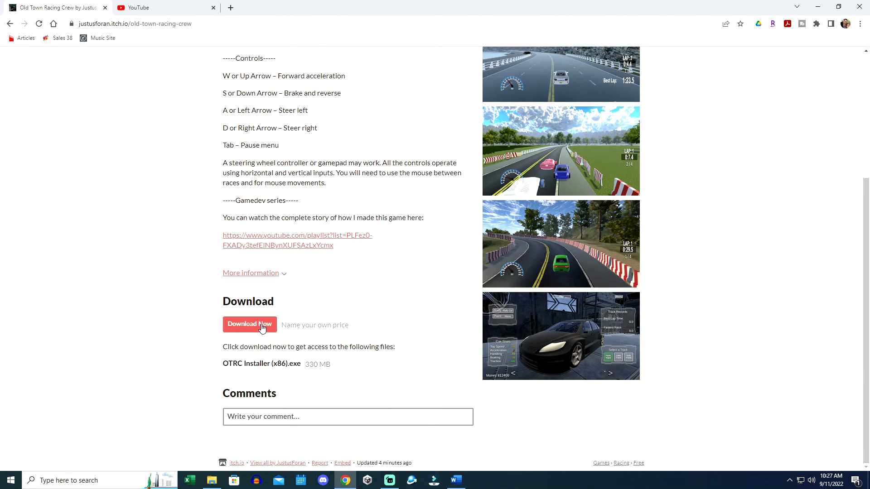
mouse_move(290, 365)
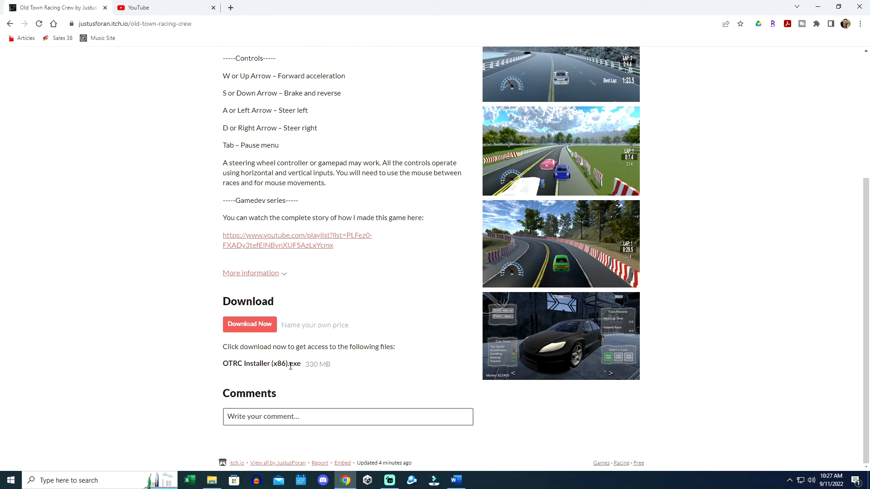
mouse_move(407, 346)
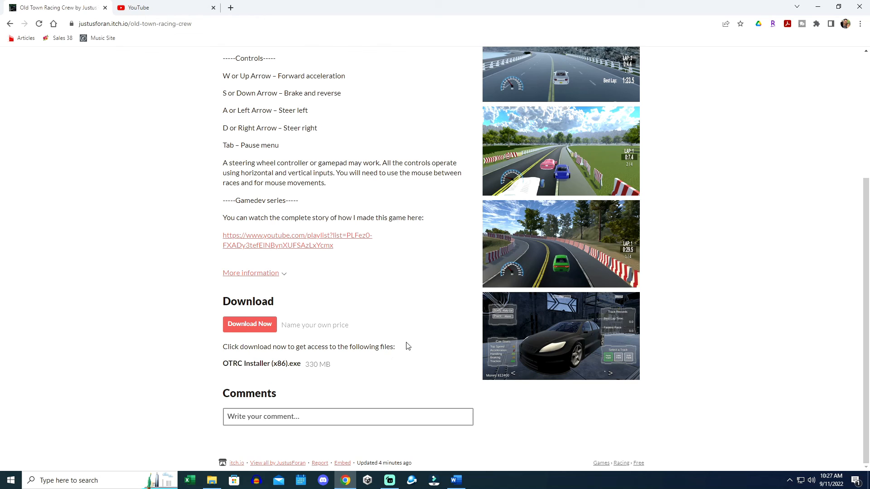
mouse_move(371, 328)
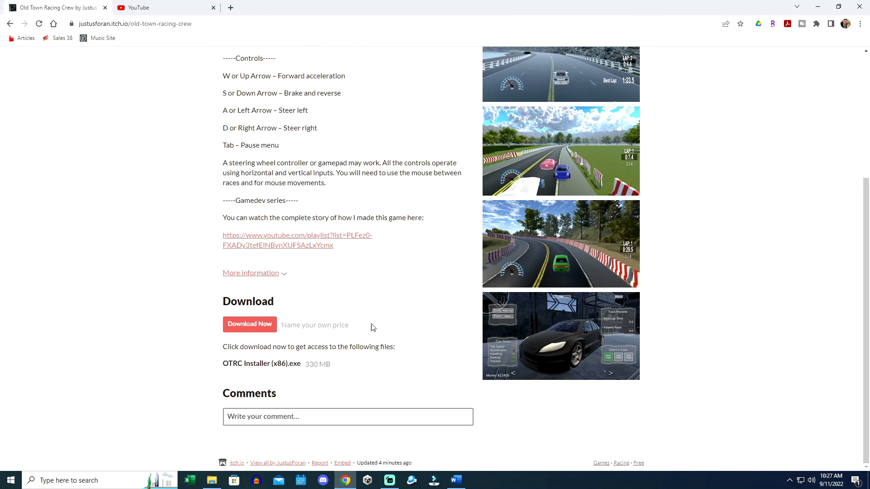
left_click(250, 273)
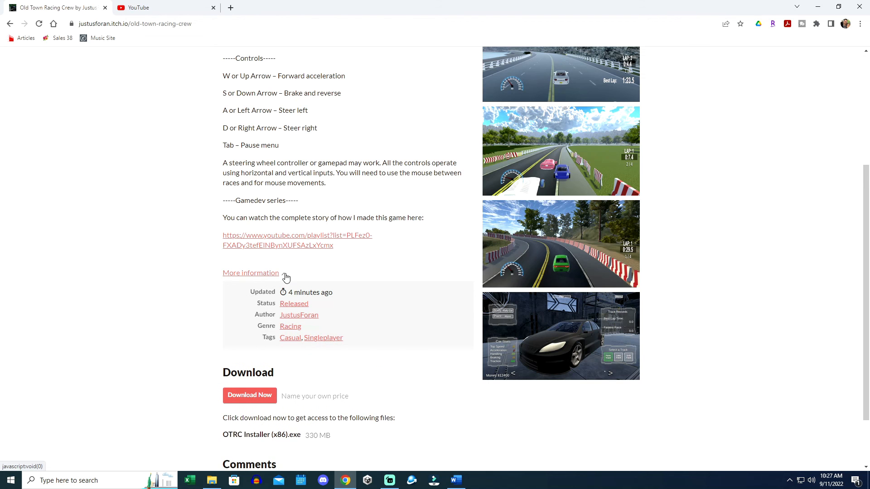
scroll("up", 3)
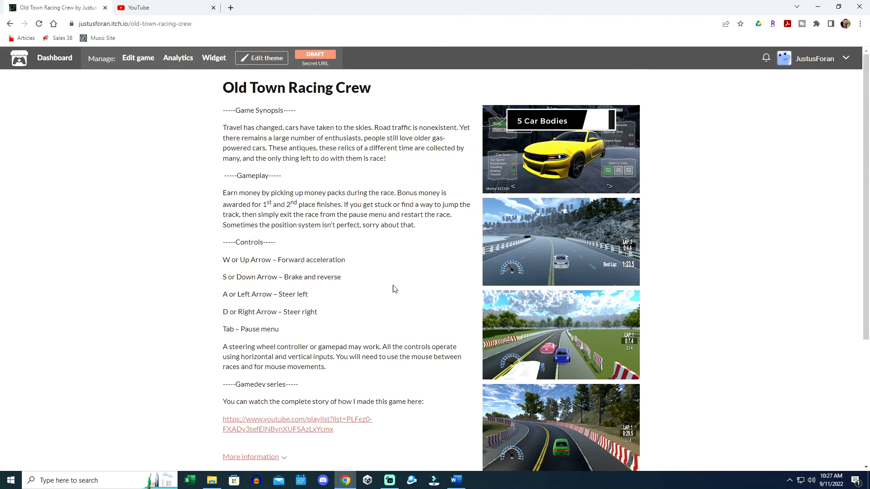
mouse_move(362, 308)
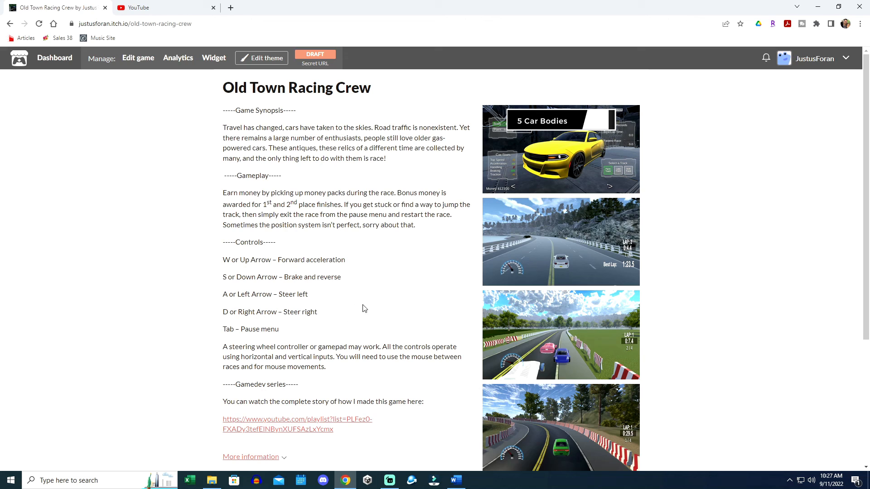
mouse_move(363, 204)
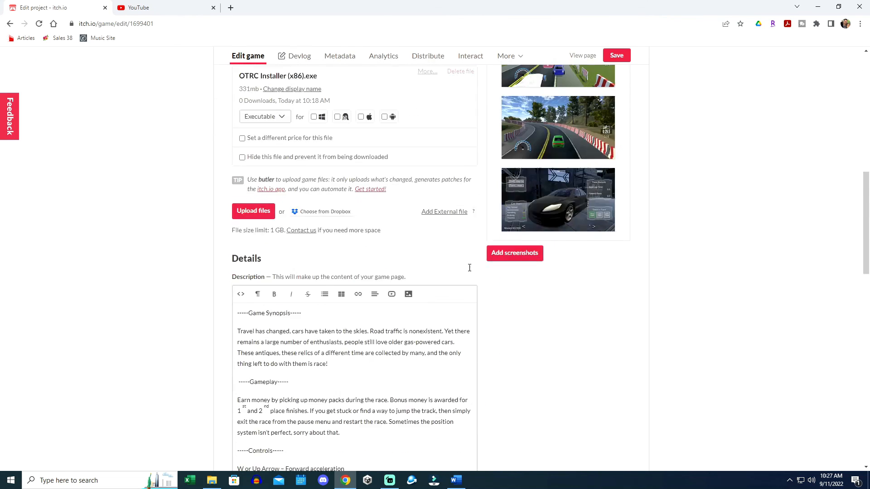
Select 'get stuck' in the Gameplay paragraph of the itch.io description for bolding.
scroll("down", 3)
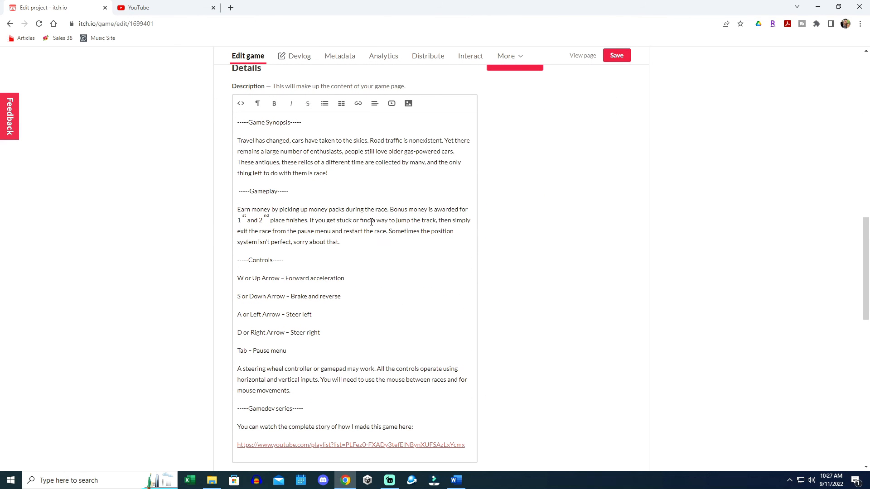
double_click(339, 220)
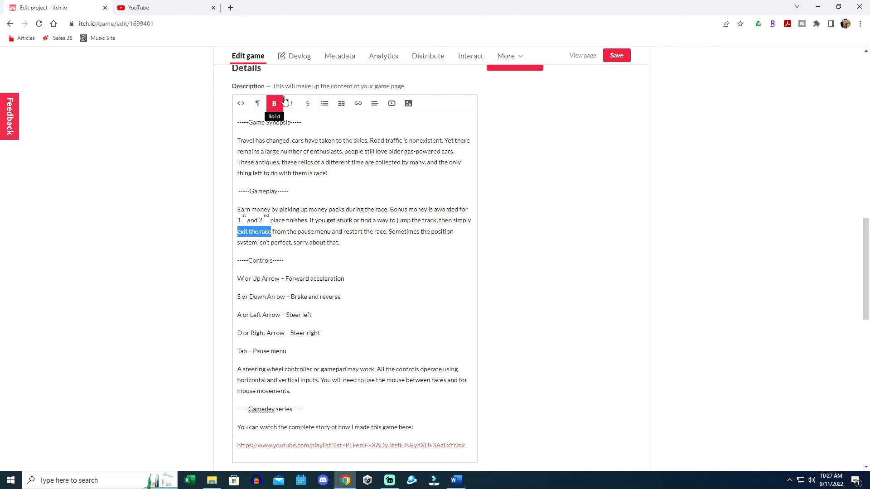
scroll("up", 3)
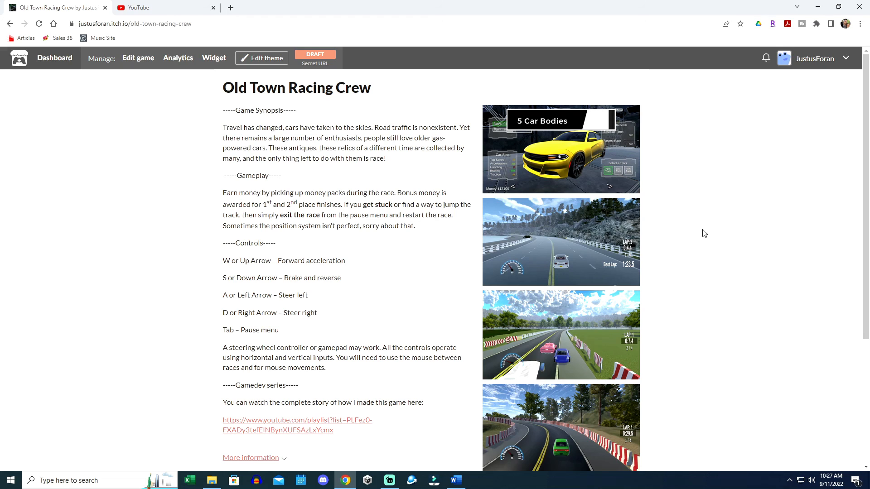
mouse_move(695, 230)
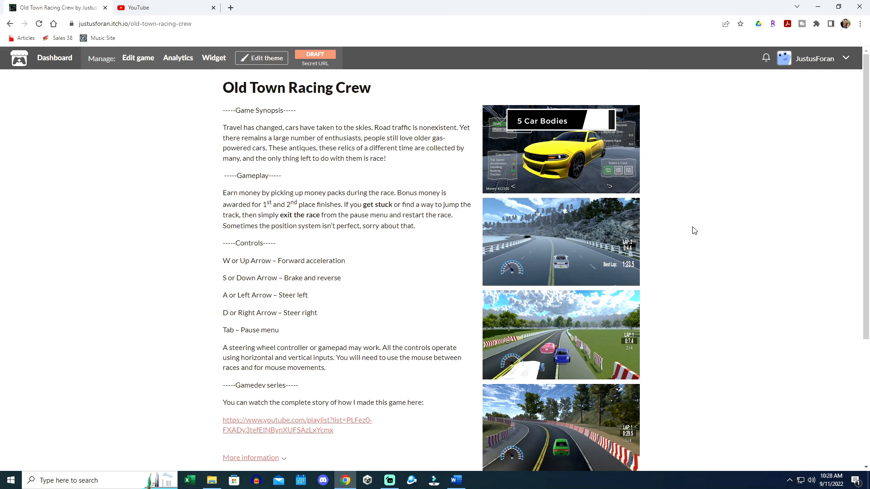